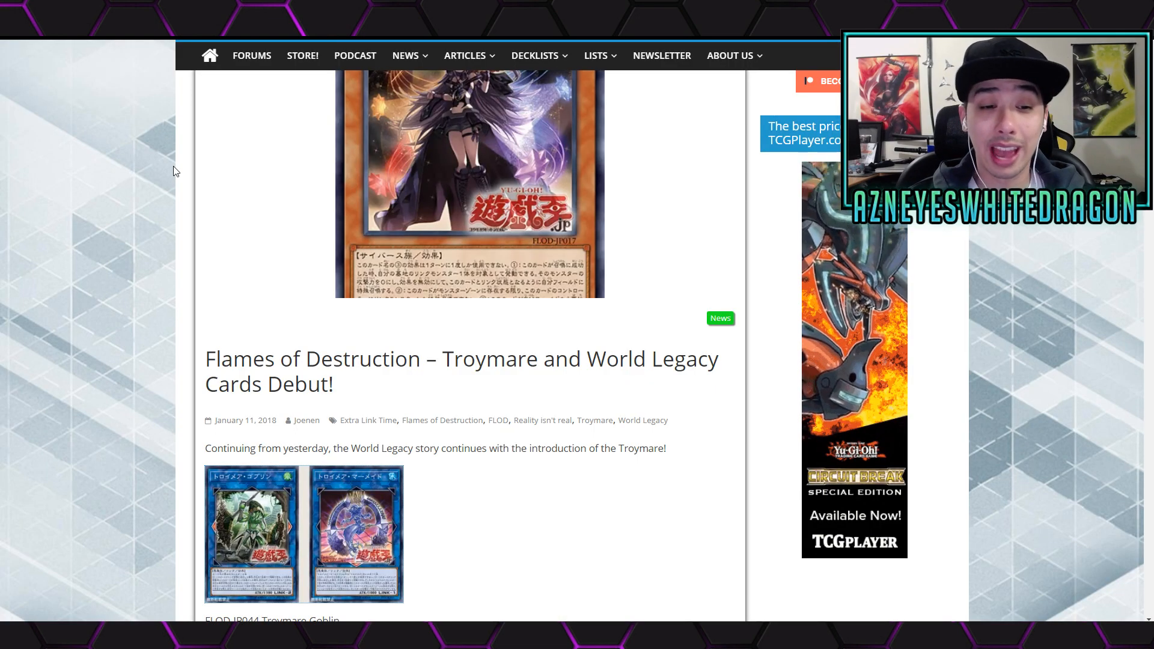
- Scroll past the Flames of Destruction article title to the Troymare Goblin and Mermaid effects
scroll("down", 3)
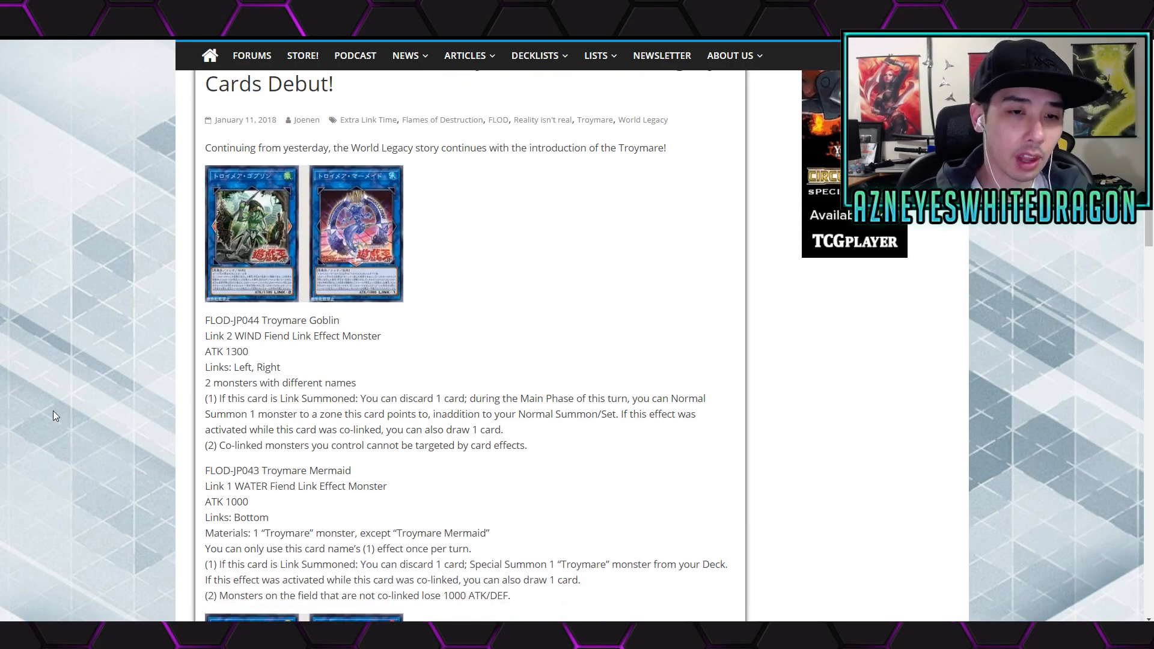
scroll("down", 3)
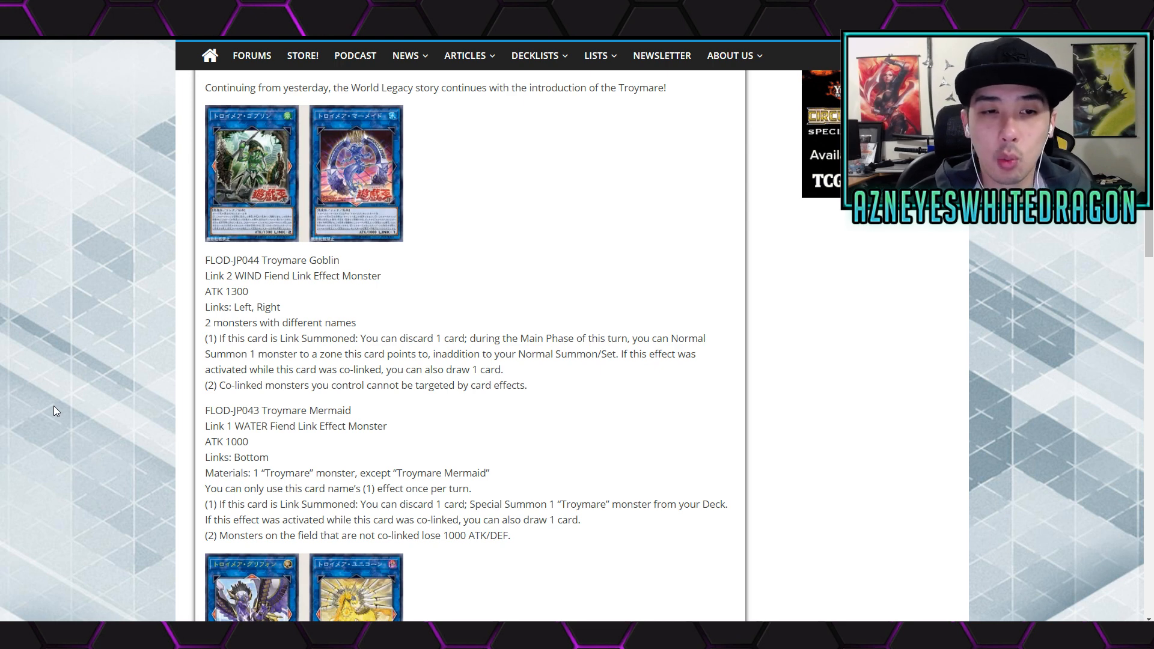
mouse_move(88, 388)
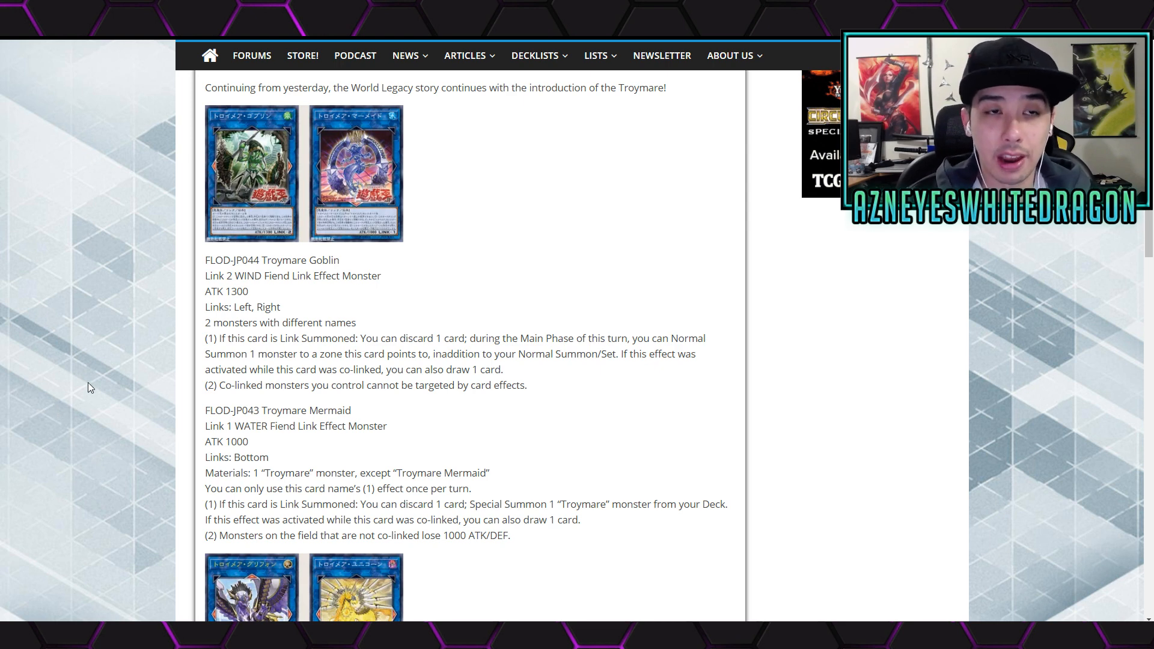
left_click(251, 173)
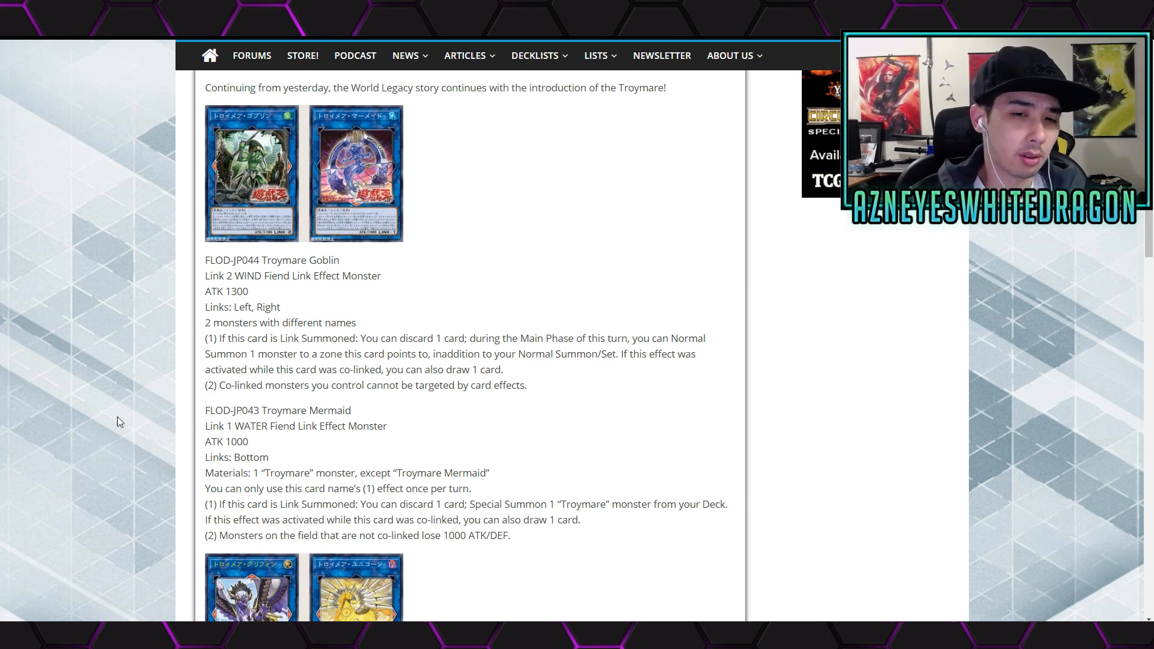
left_click_drag(295, 368, 490, 385)
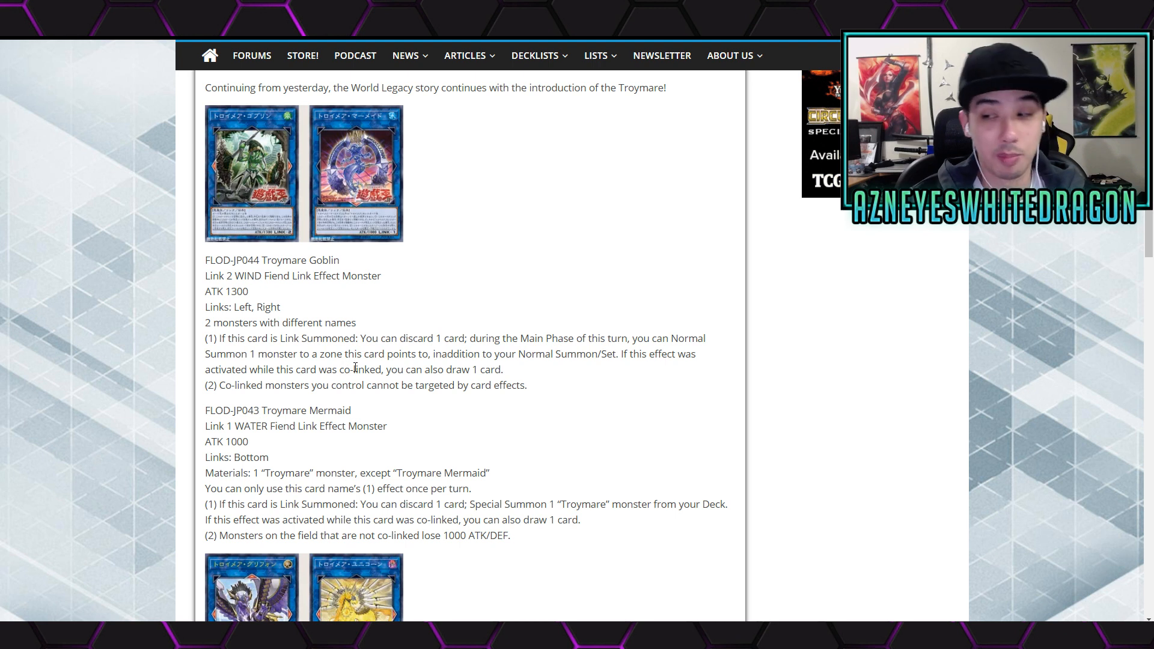
- Highlight Troymare Goblin's (2) effect: co-linked monsters cannot be targeted by card effects
scroll("down", 3)
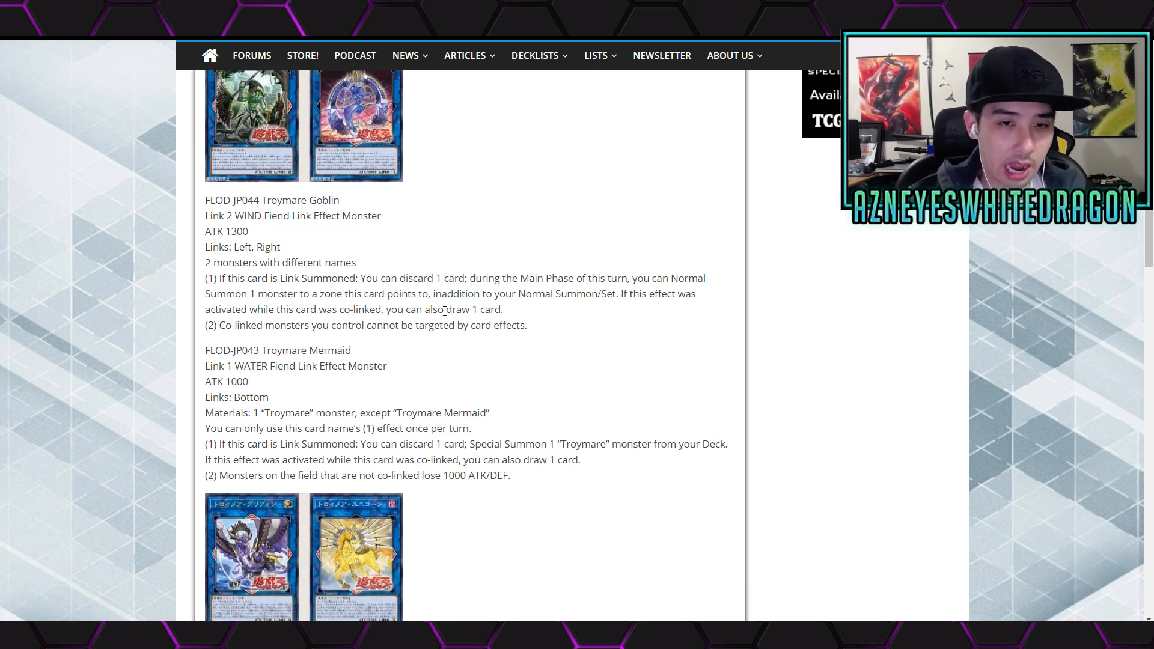
left_click_drag(423, 278, 533, 278)
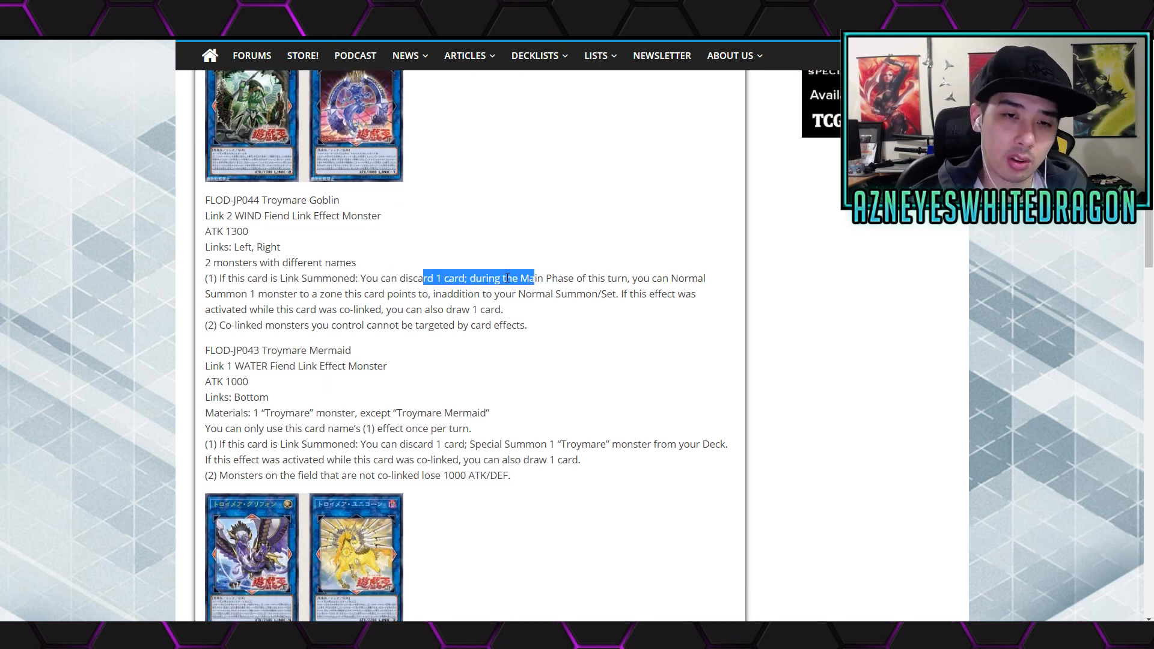
left_click(508, 279)
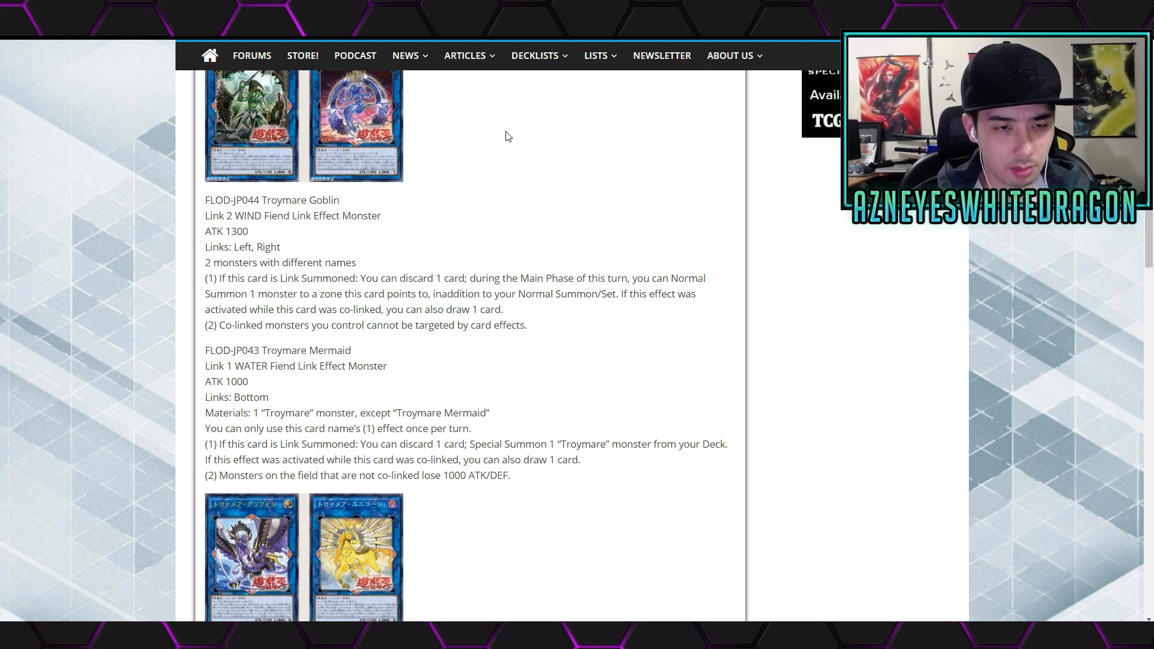
left_click_drag(448, 294, 503, 309)
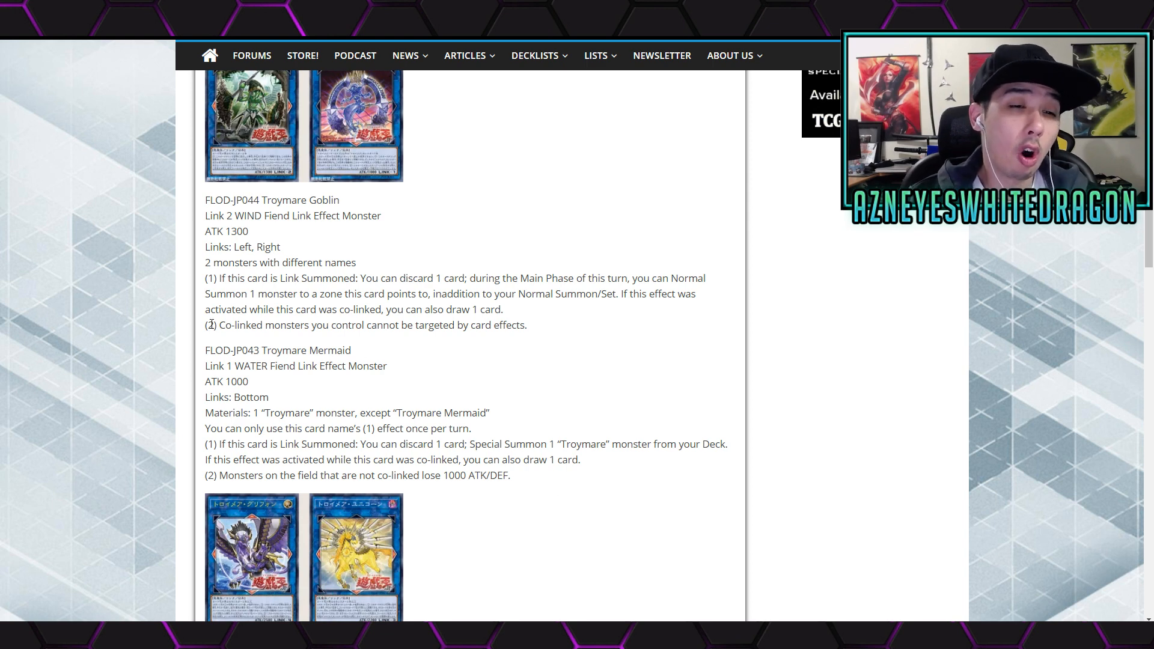
left_click_drag(204, 325, 527, 324)
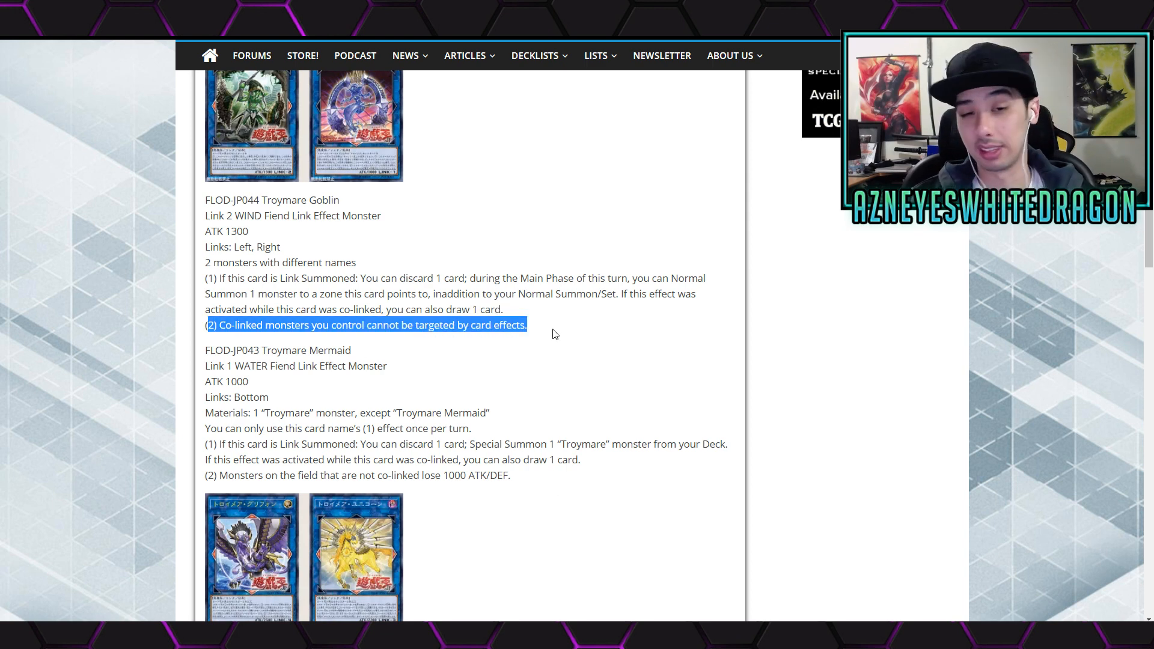
- Scroll to Troymare Griffon and highlight the tail of its (2) non-linked monsters effect
scroll("down", 3)
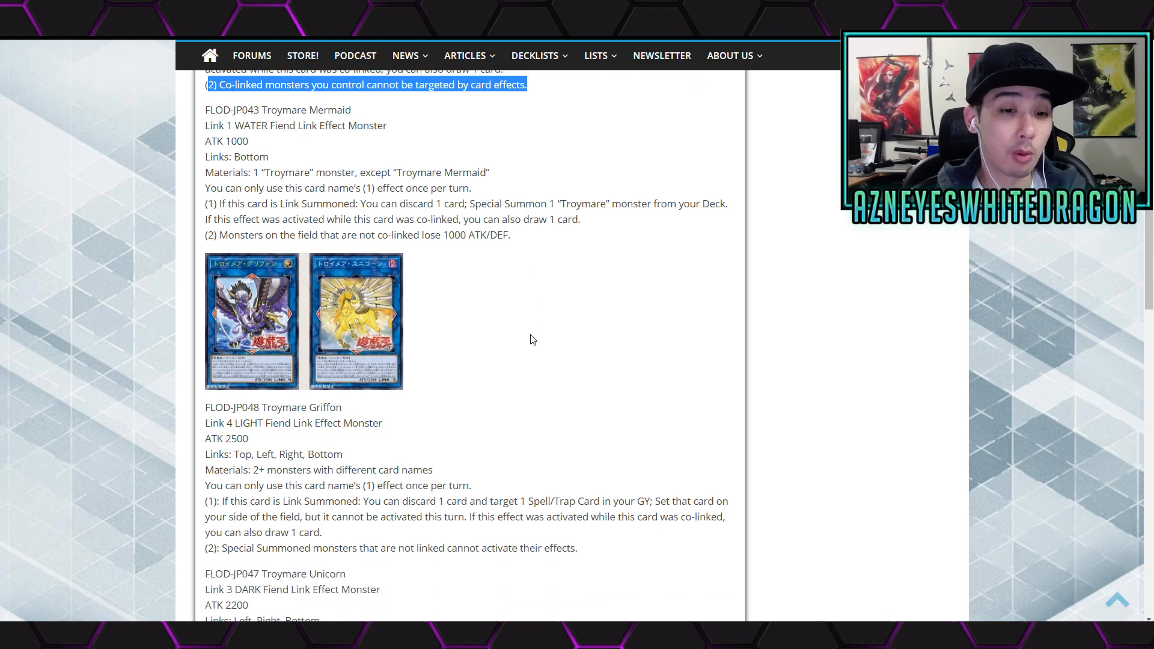
scroll("down", 3)
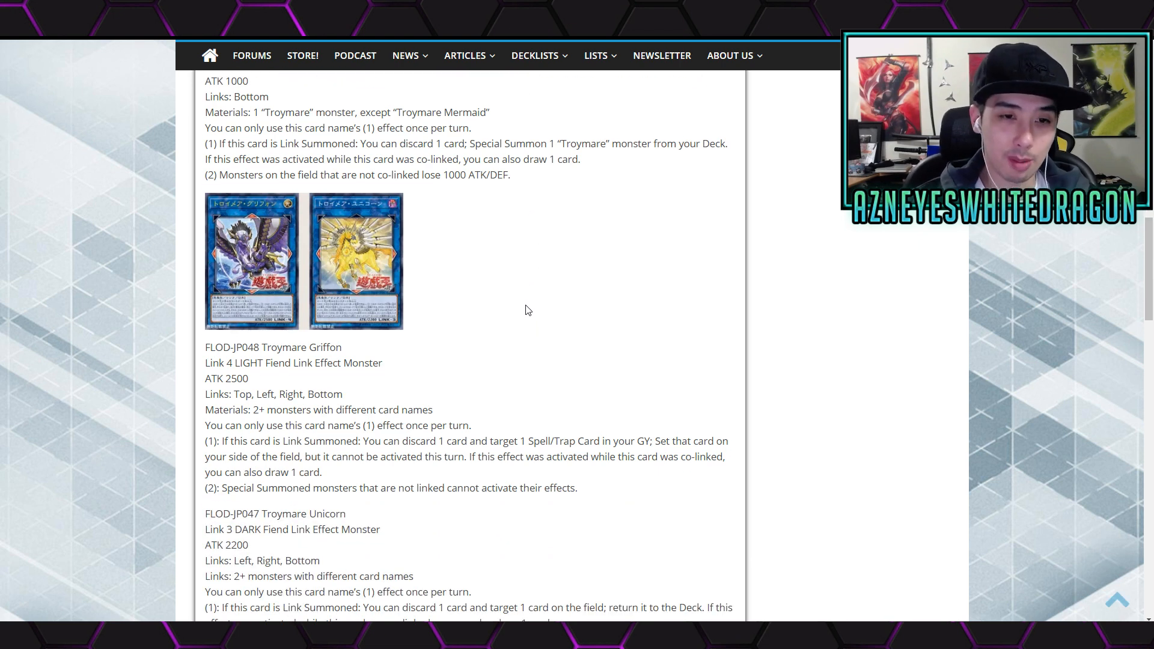
scroll("down", 3)
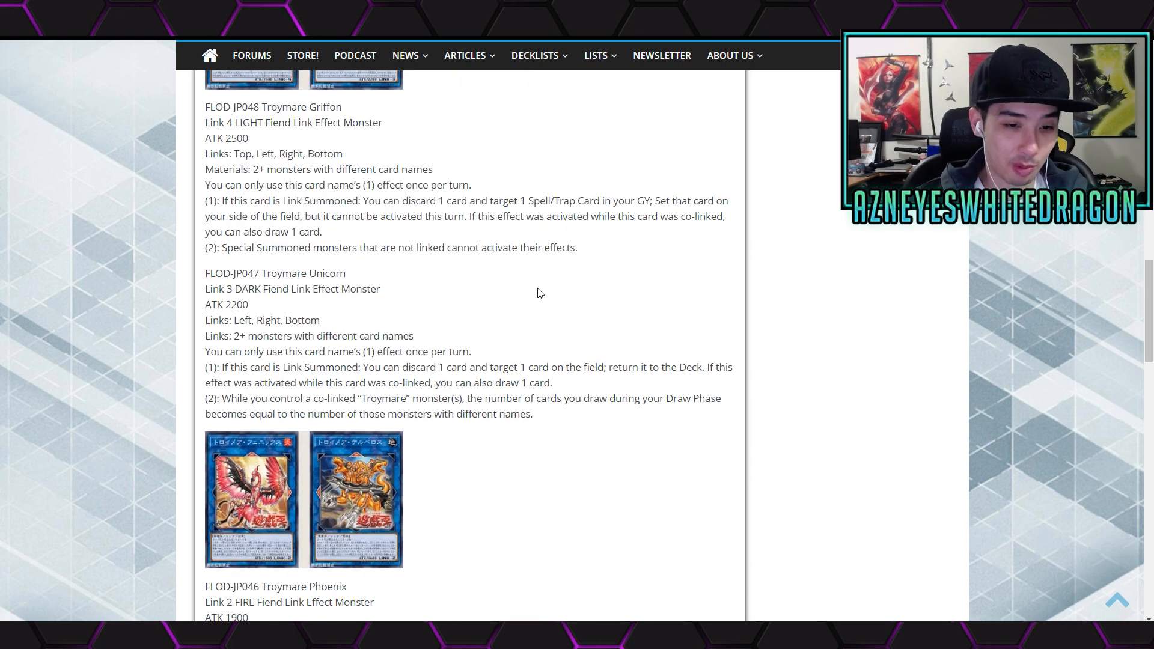
scroll("up", 3)
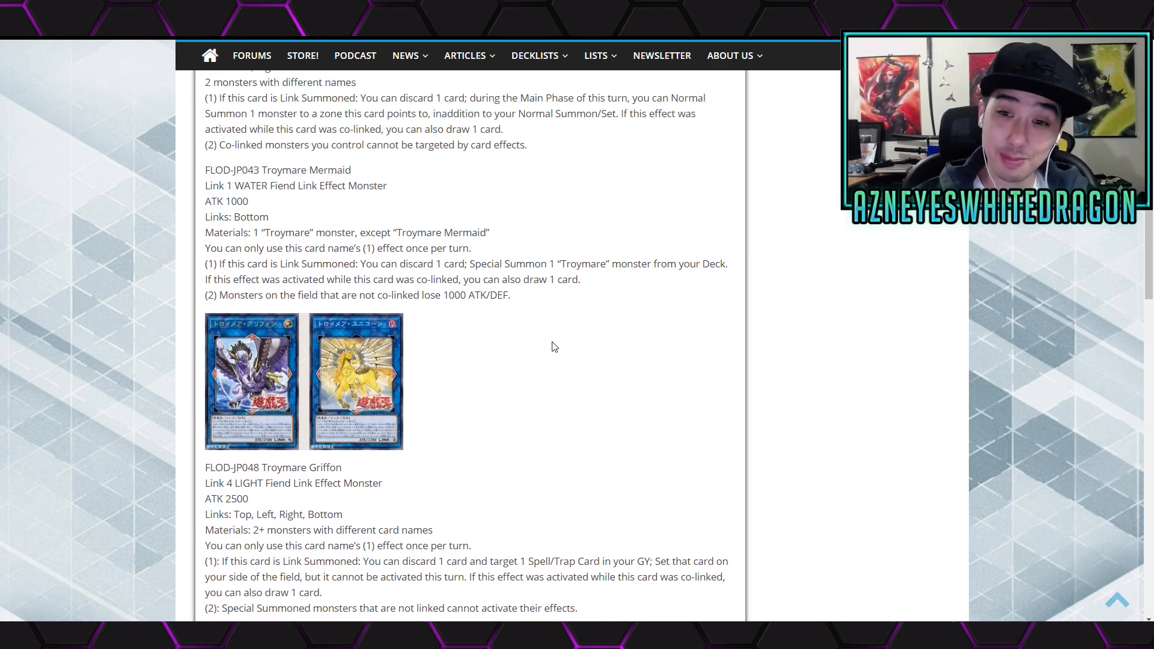
scroll("down", 3)
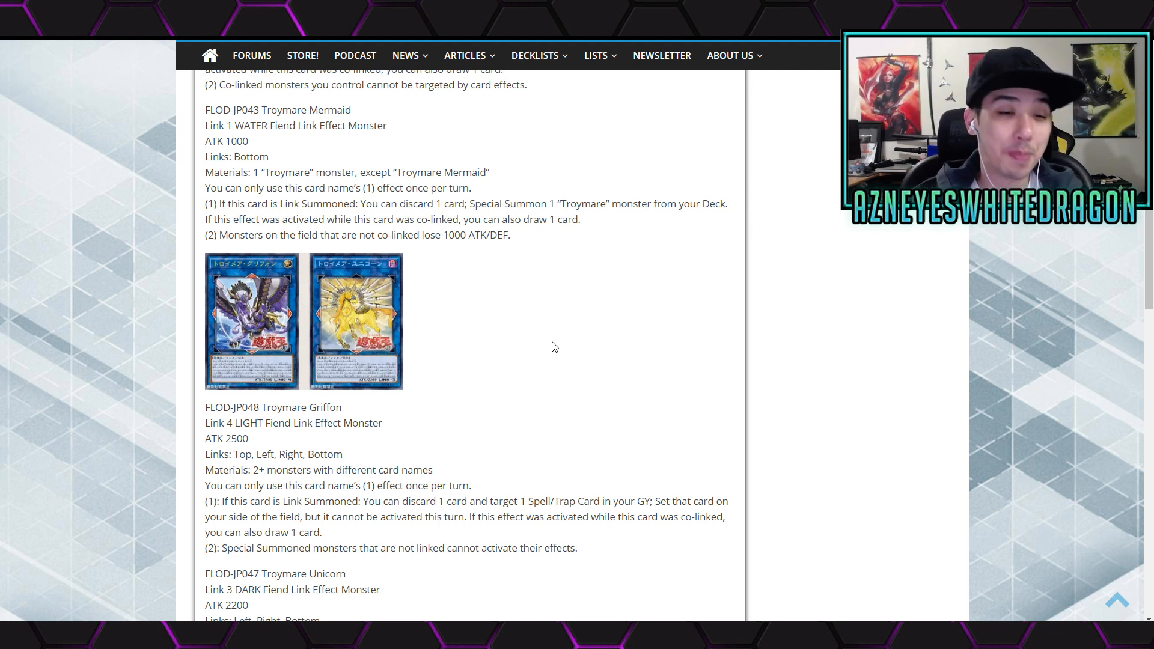
scroll("down", 3)
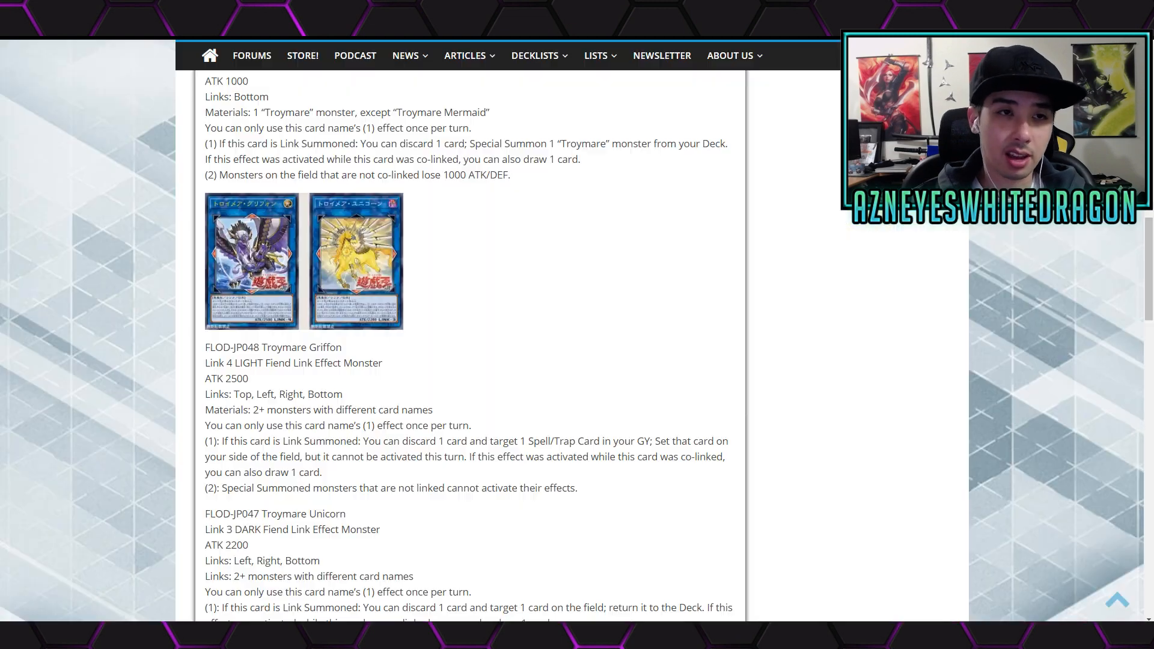
mouse_move(70, 276)
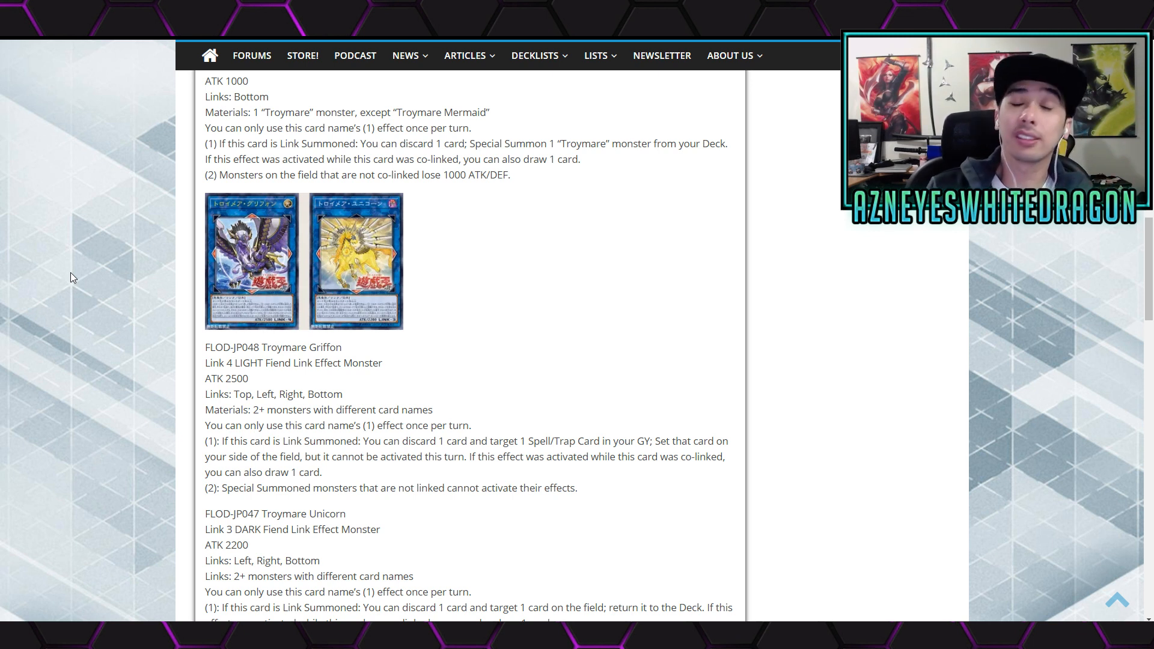
mouse_move(55, 315)
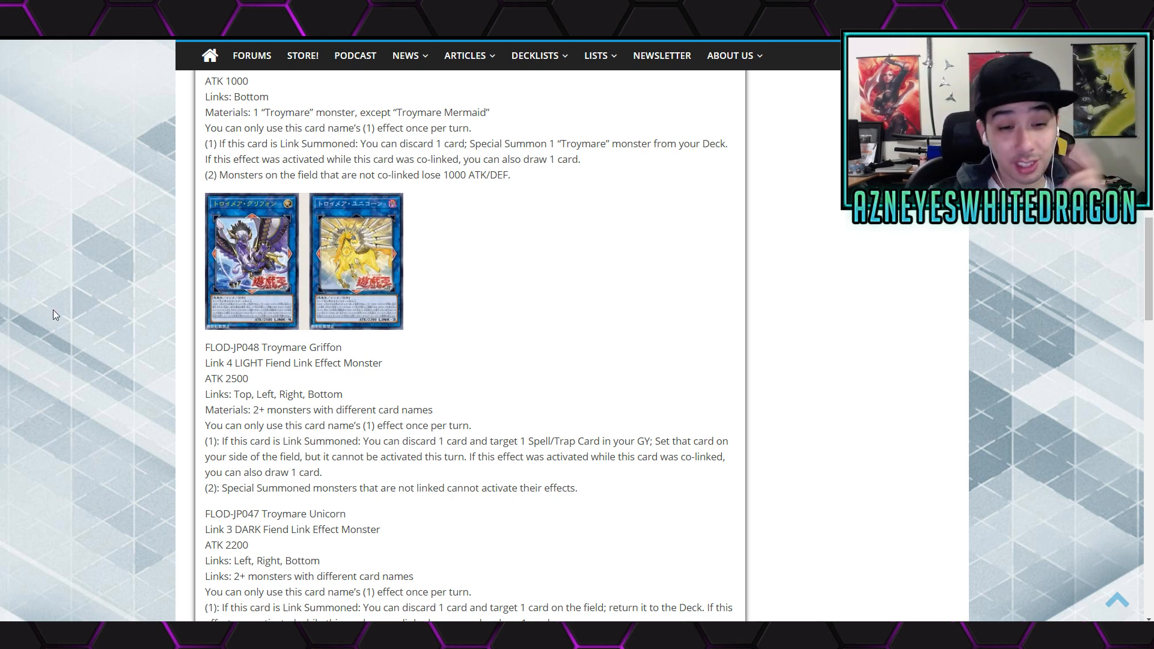
left_click_drag(321, 472, 346, 514)
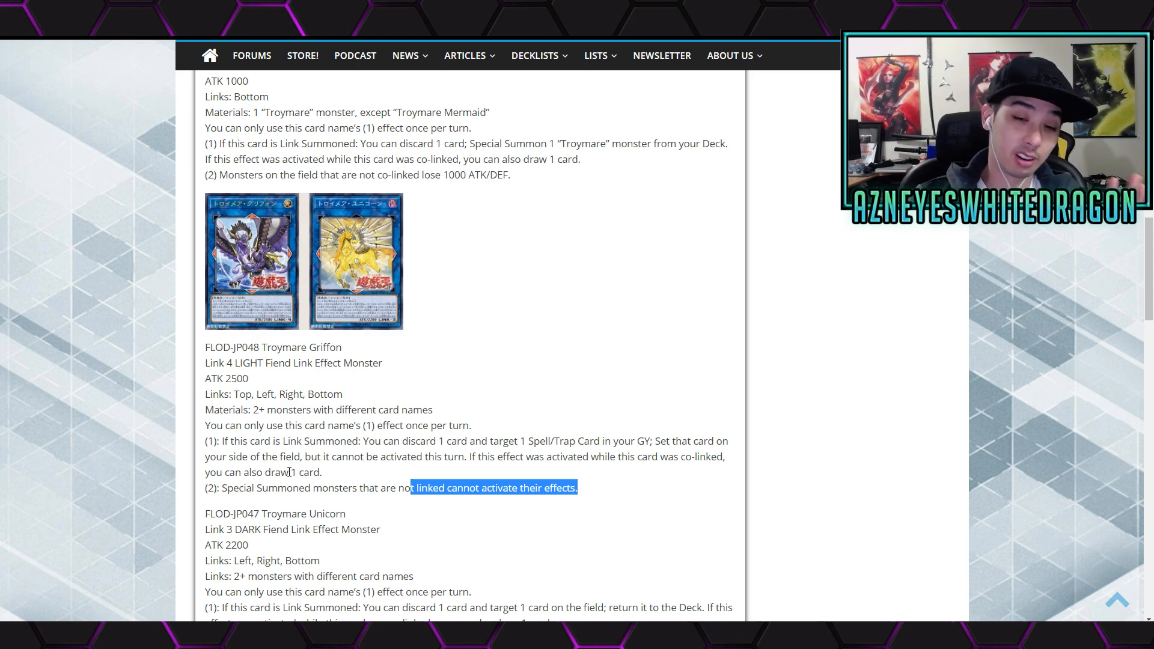
- Scroll down to Troymare Unicorn's (2) Draw Phase effect text
scroll("down", 3)
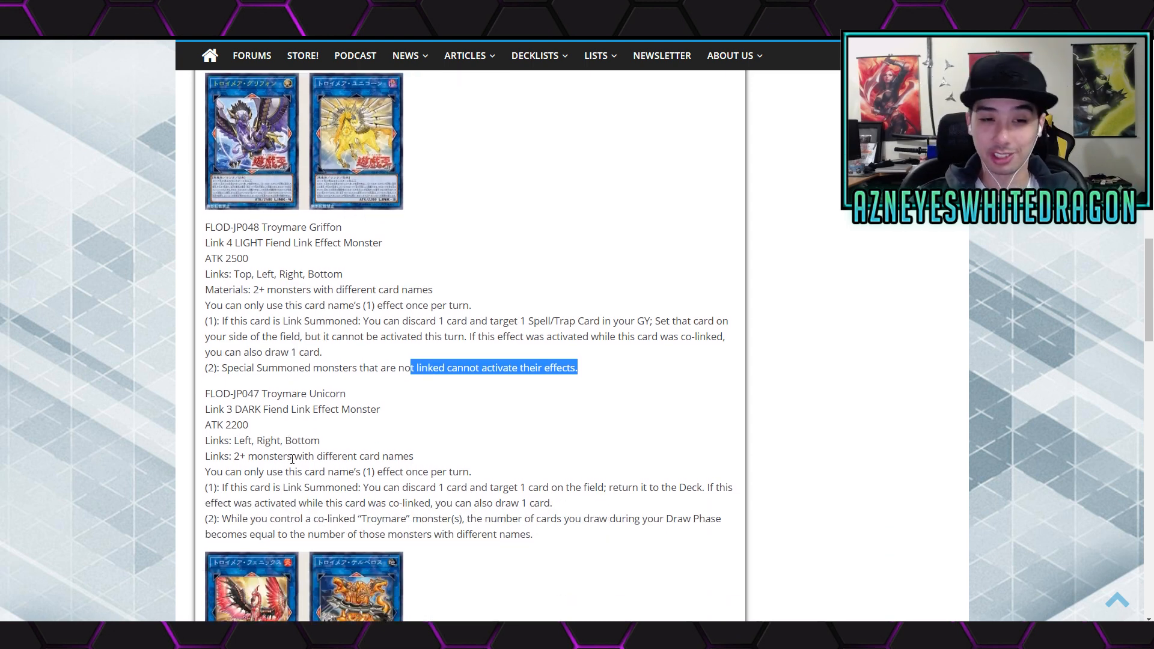
scroll("down", 3)
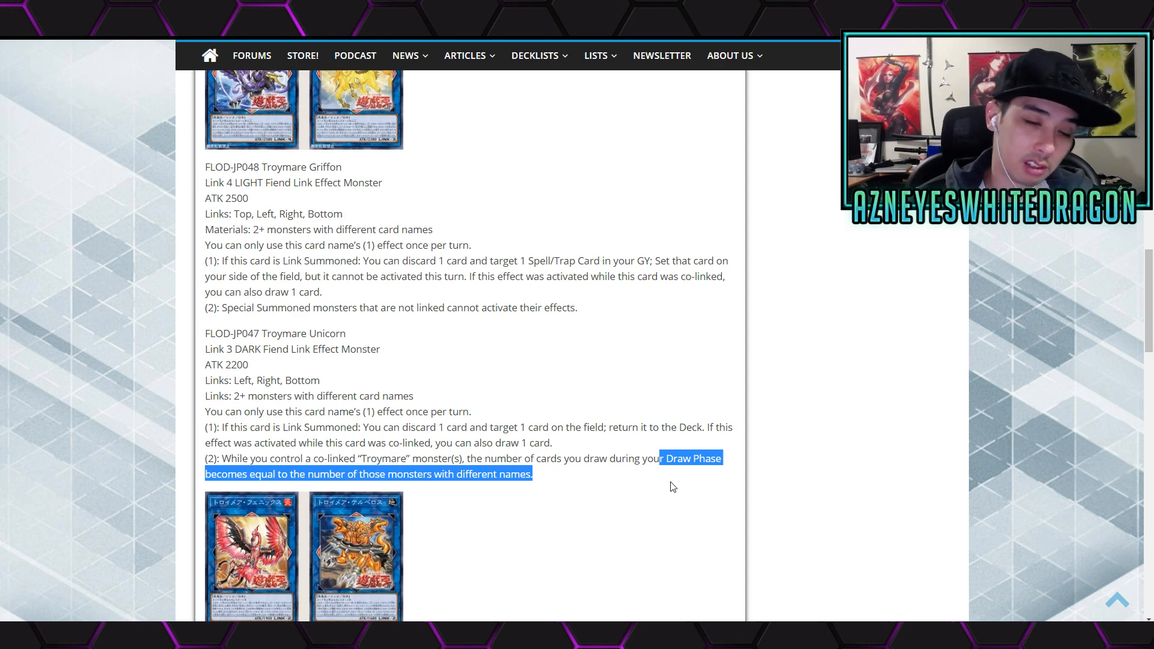
scroll("down", 3)
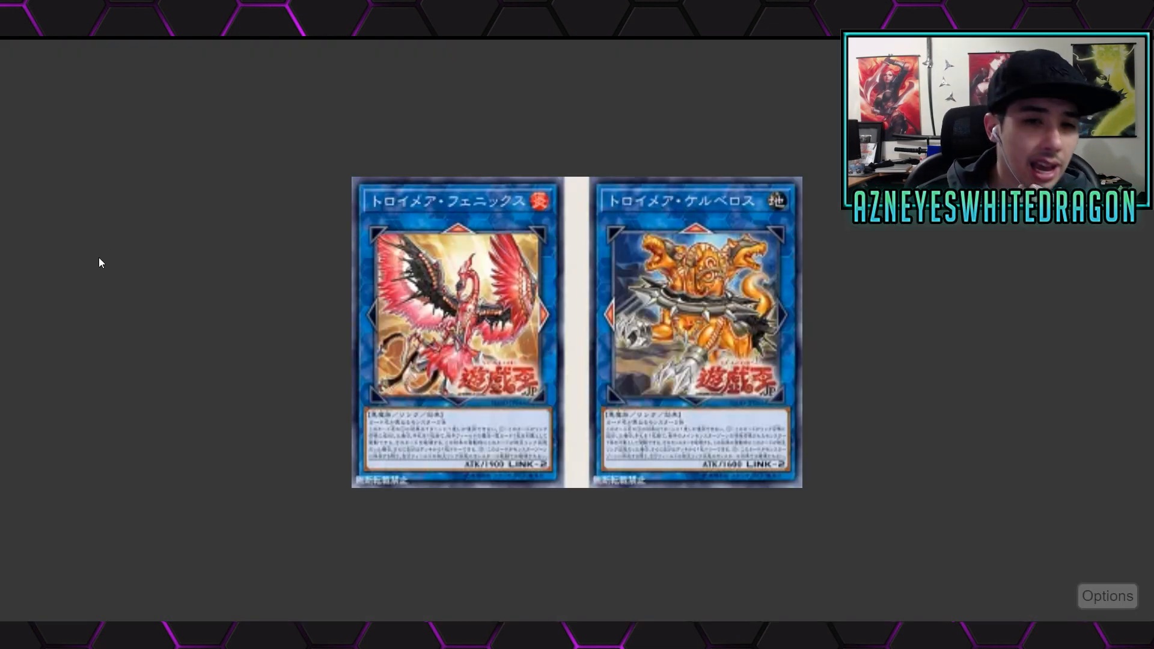
mouse_move(100, 302)
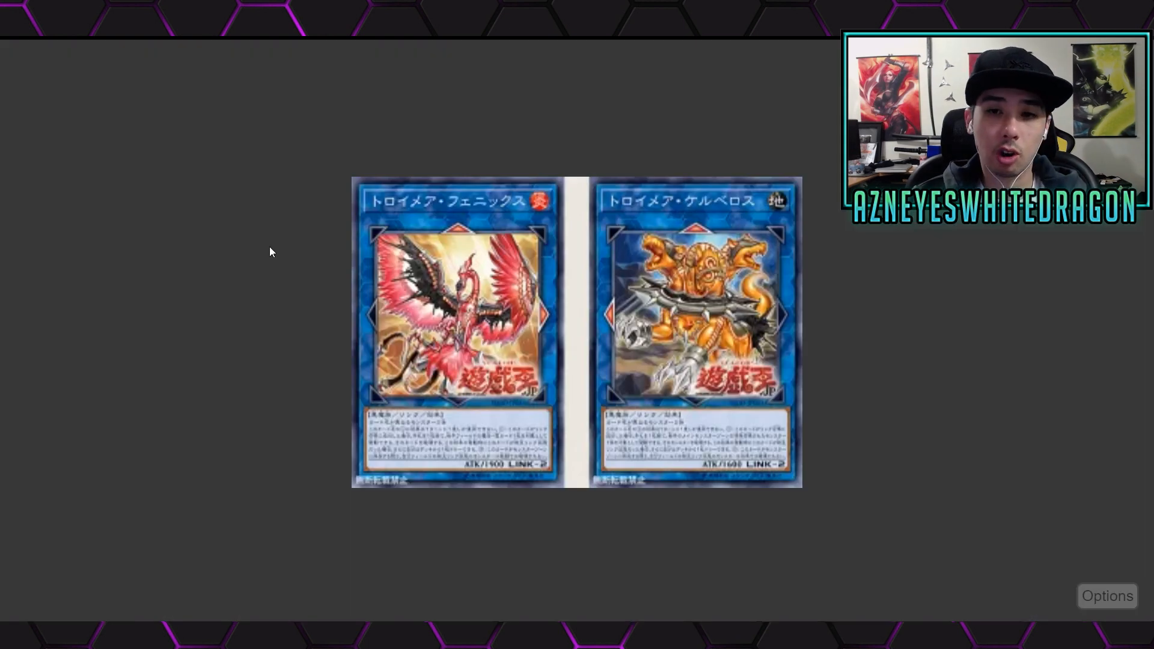
mouse_move(254, 253)
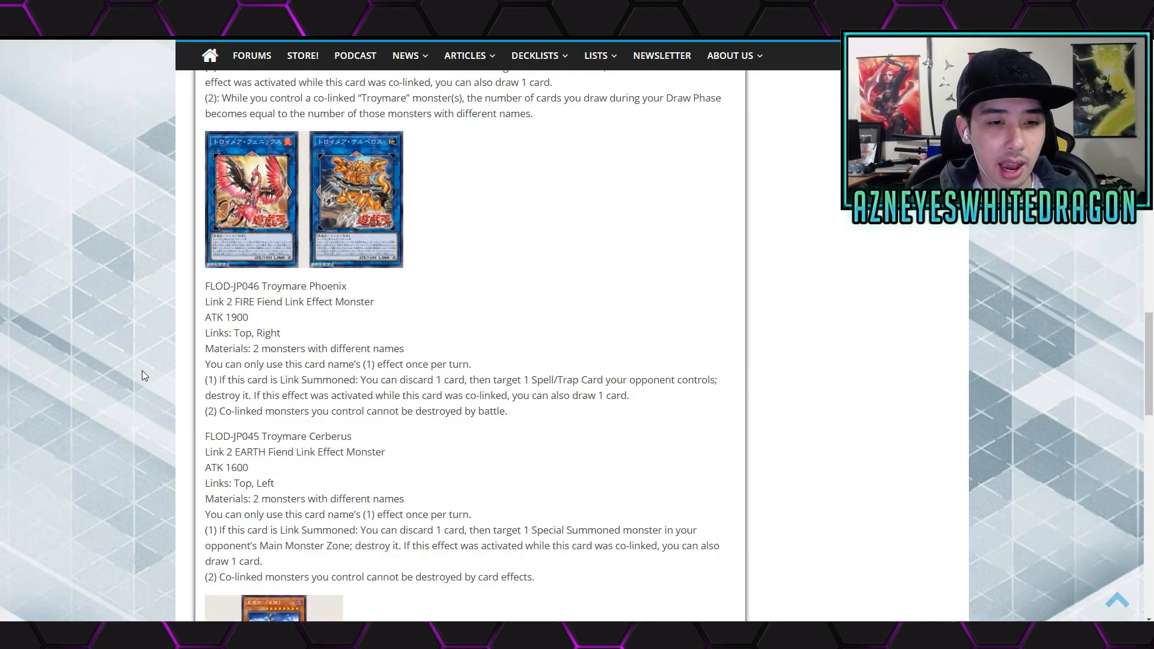
- Scroll down through the Troymare Phoenix and Troymare Cerberus effect texts
scroll("down", 3)
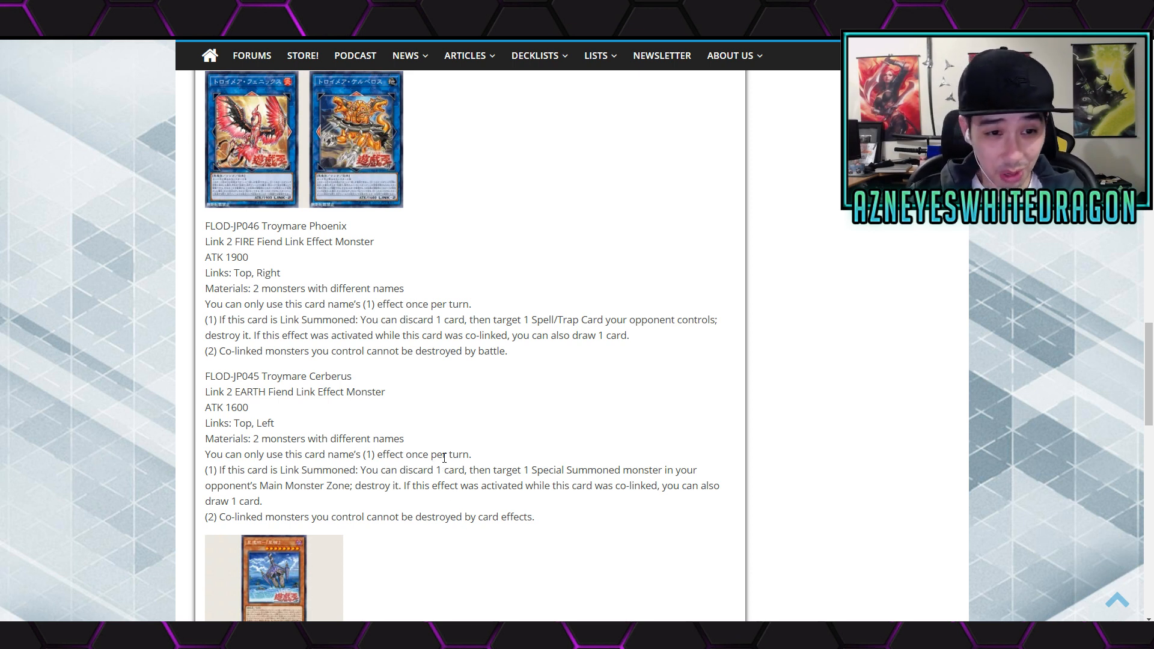
scroll("down", 3)
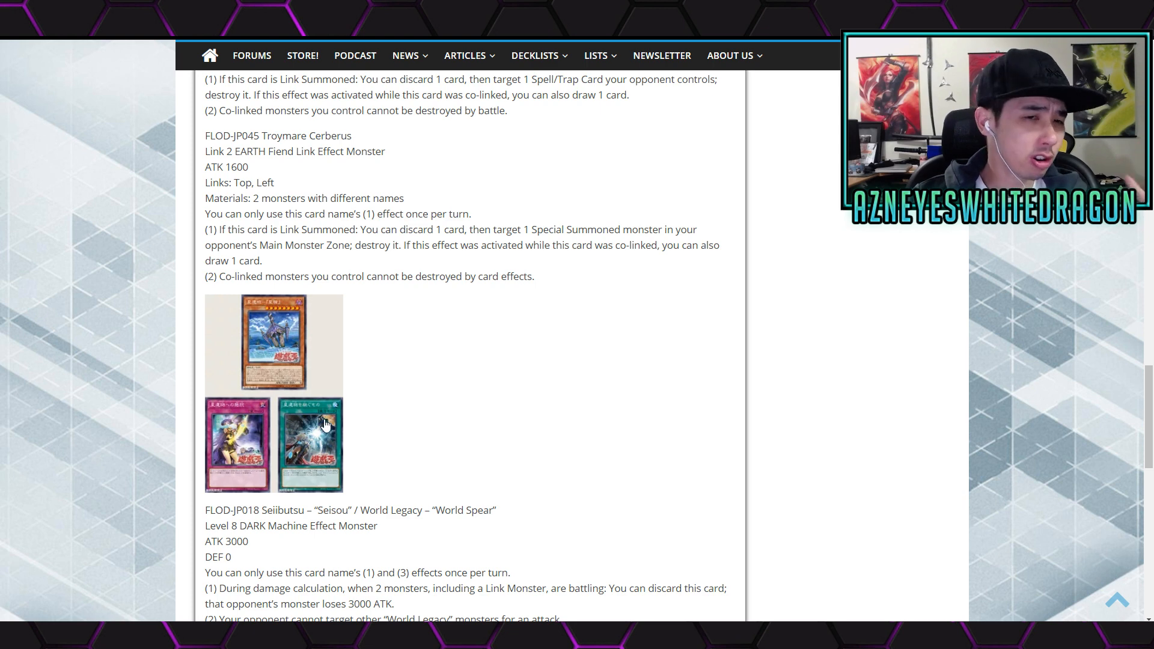
- Scroll to the article's end, showing World Spear and the Seiibutsu he no Teikou trap
scroll("down", 3)
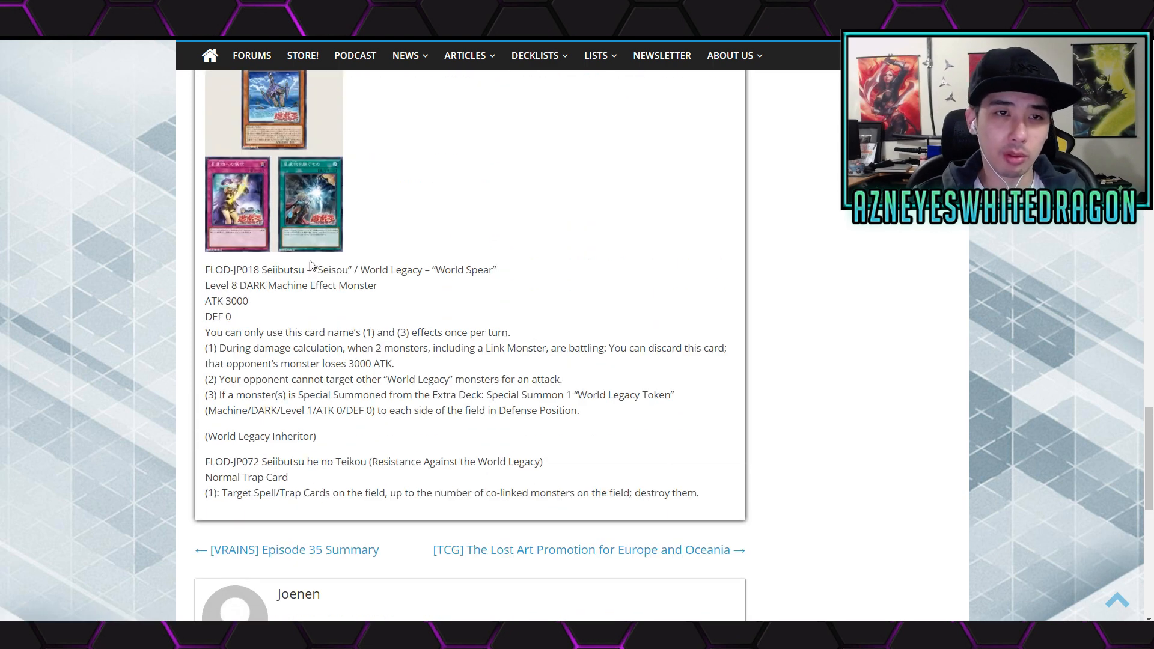
scroll("up", 3)
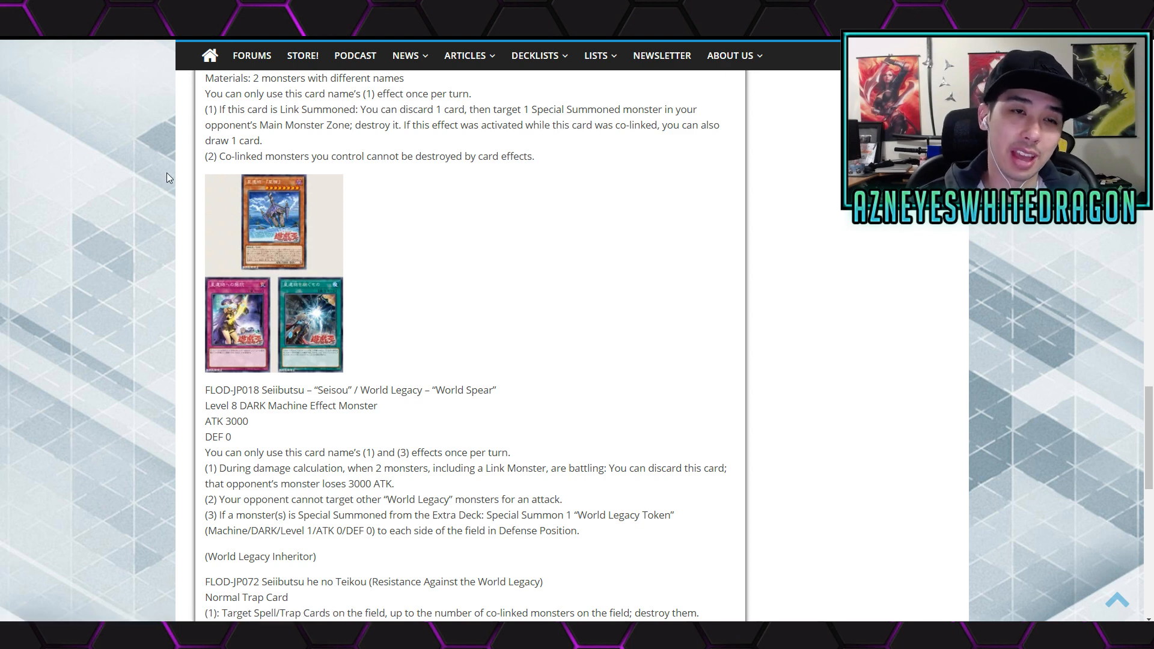
scroll("down", 3)
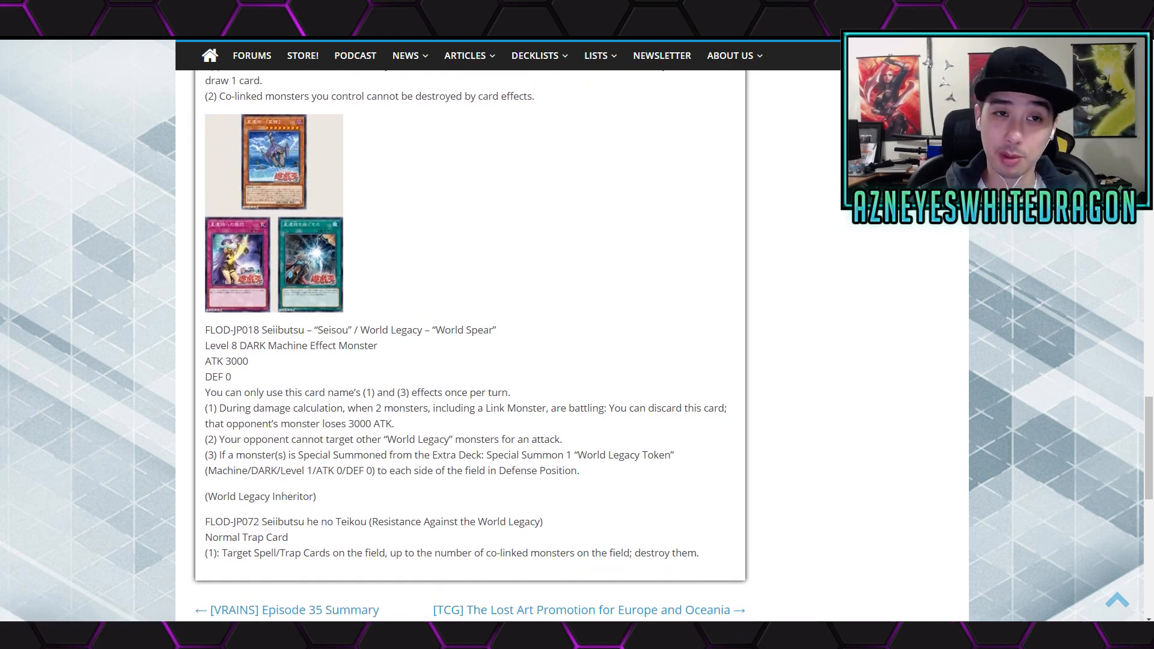
scroll("up", 3)
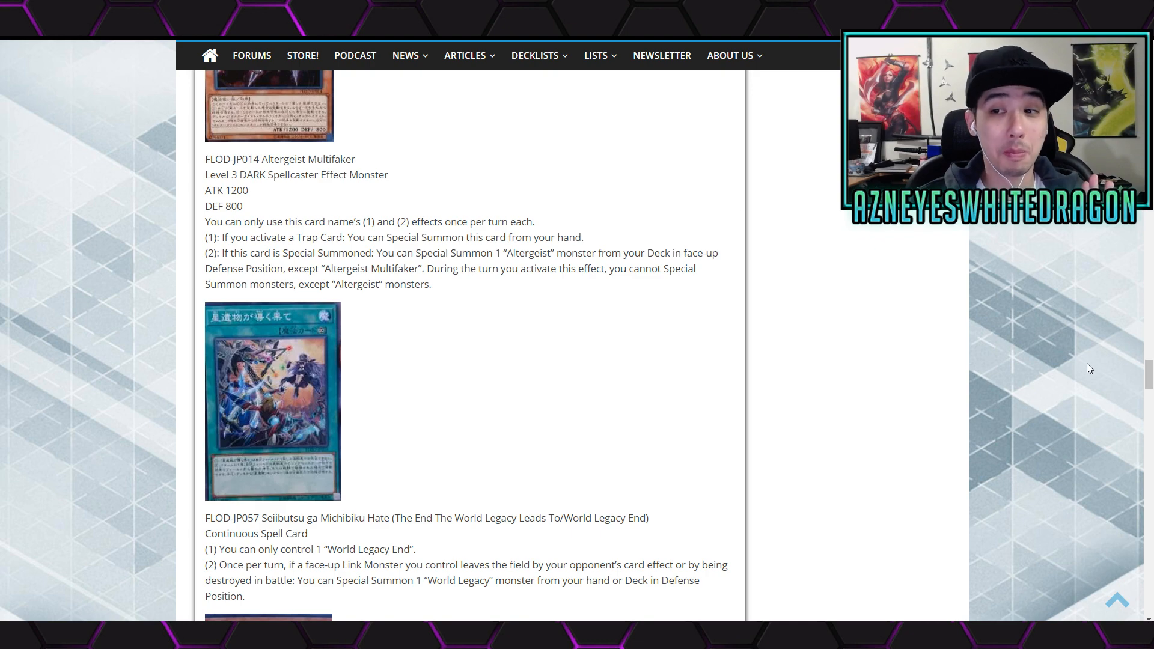
scroll("up", 3)
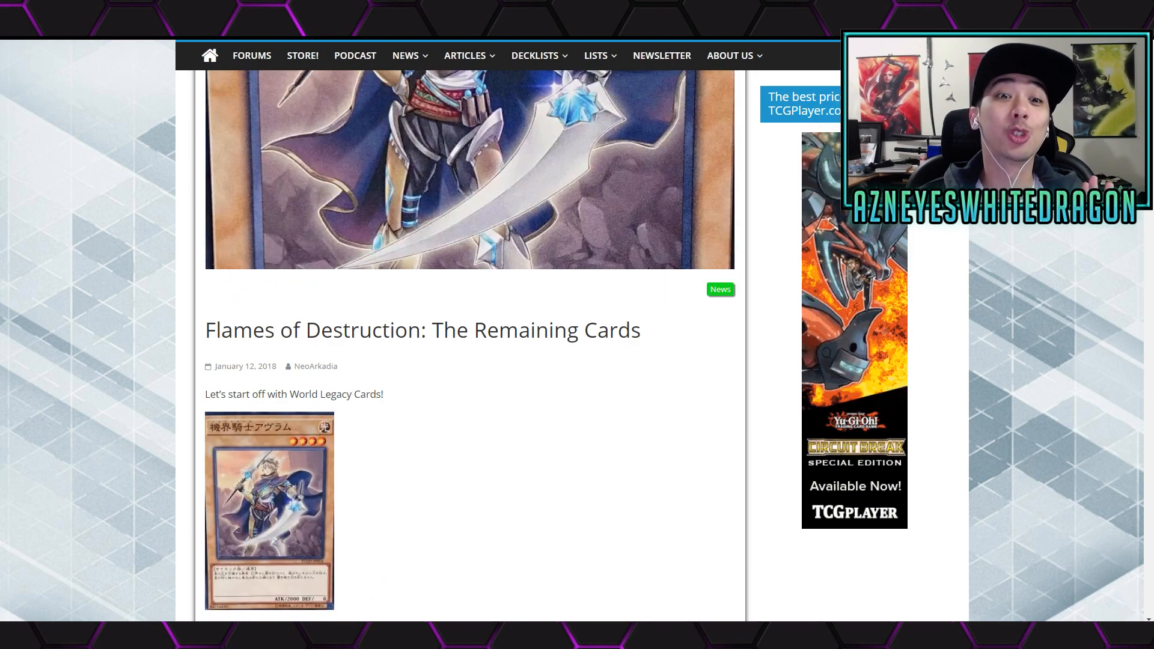
scroll("down", 3)
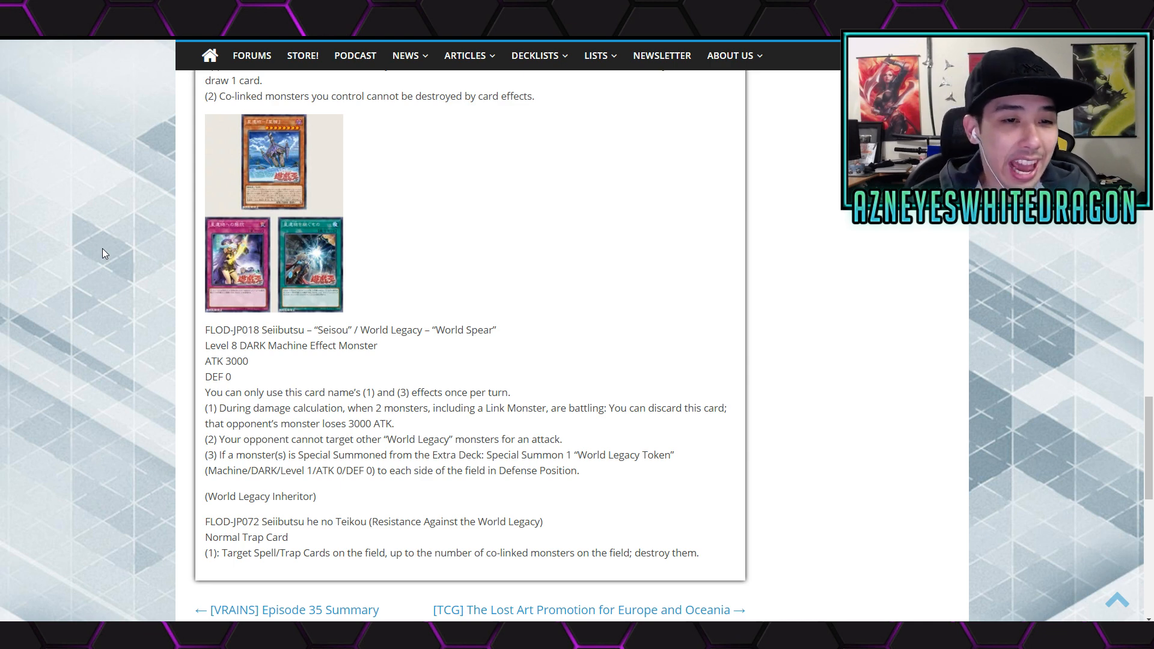
mouse_move(254, 206)
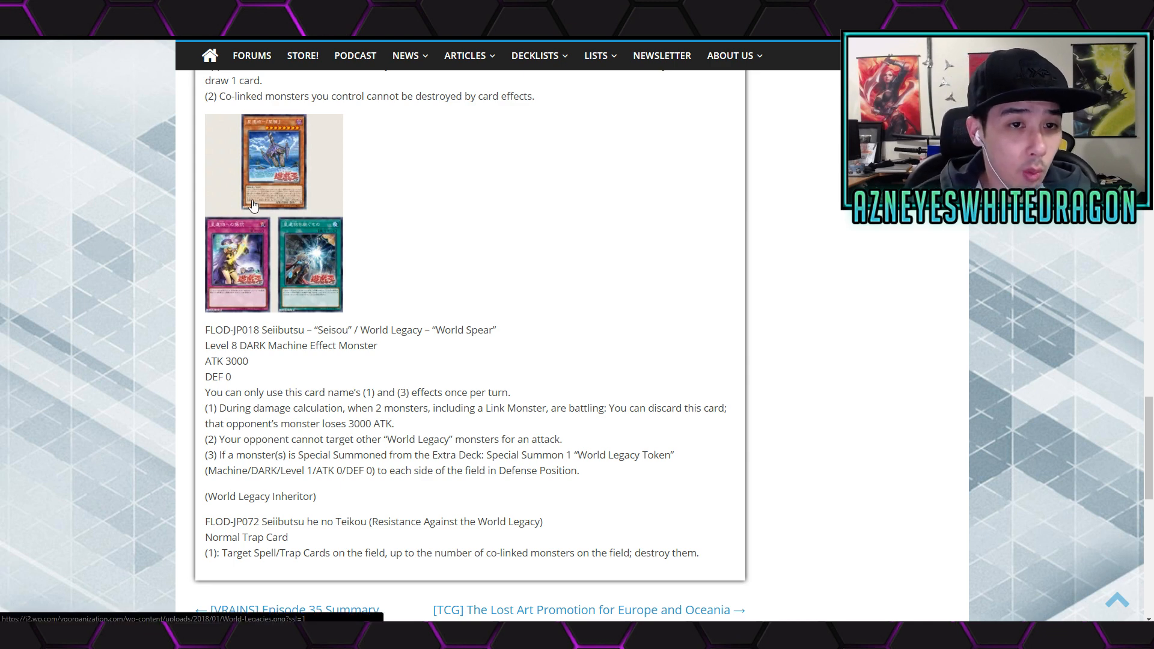
- Enlarge the grouped image of World Spear and the two World Legacy Spell/Trap cards
left_click(253, 162)
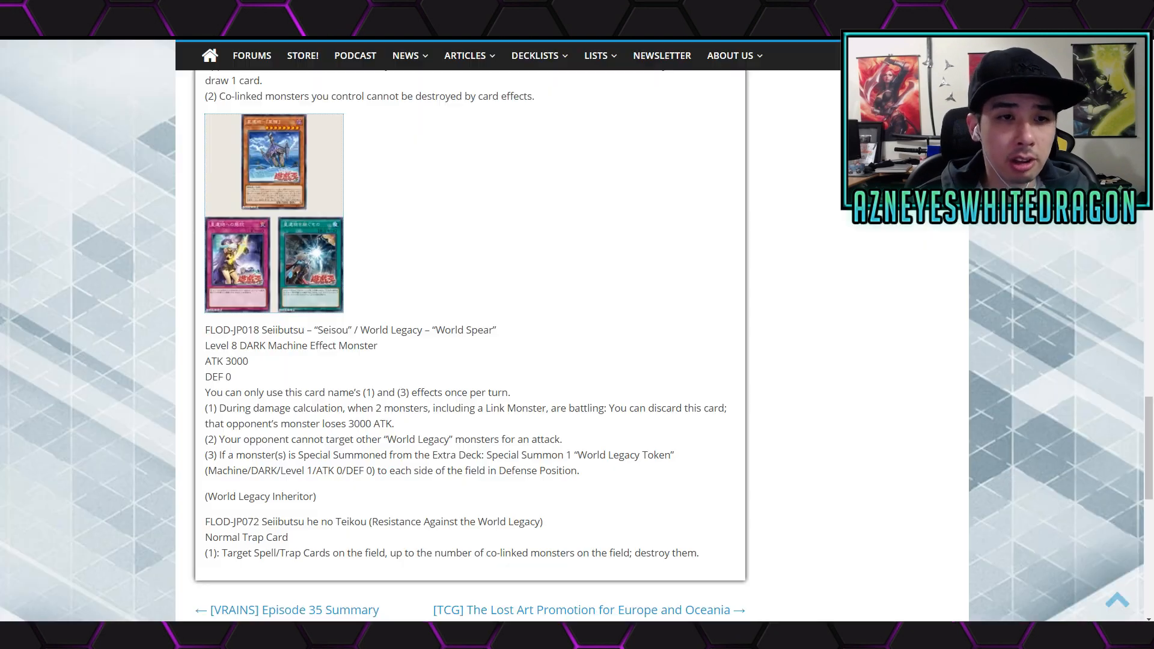
mouse_move(124, 346)
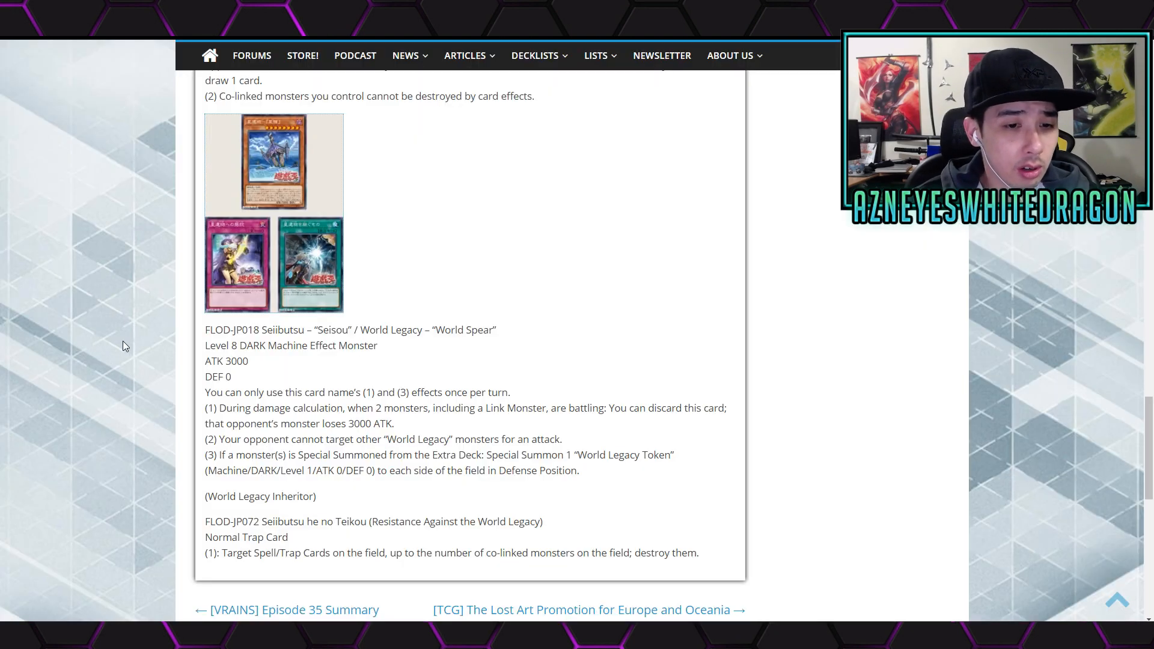
scroll("down", 3)
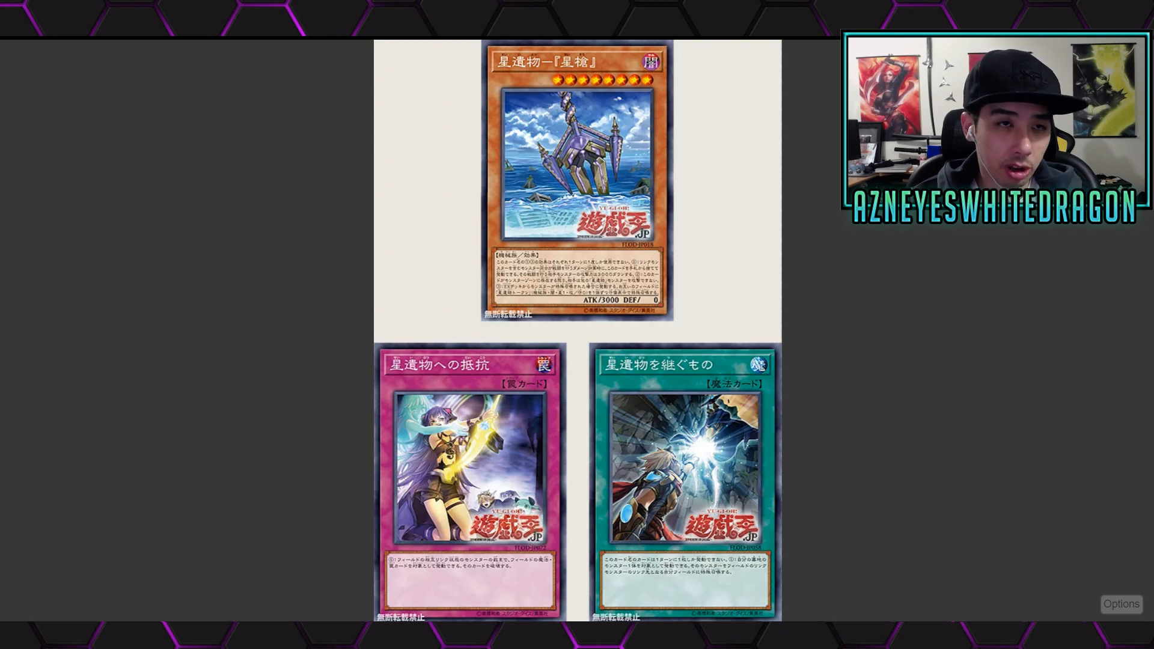
- Return to World Spear's first effect about discarding to cut 3000 ATK
scroll("down", 3)
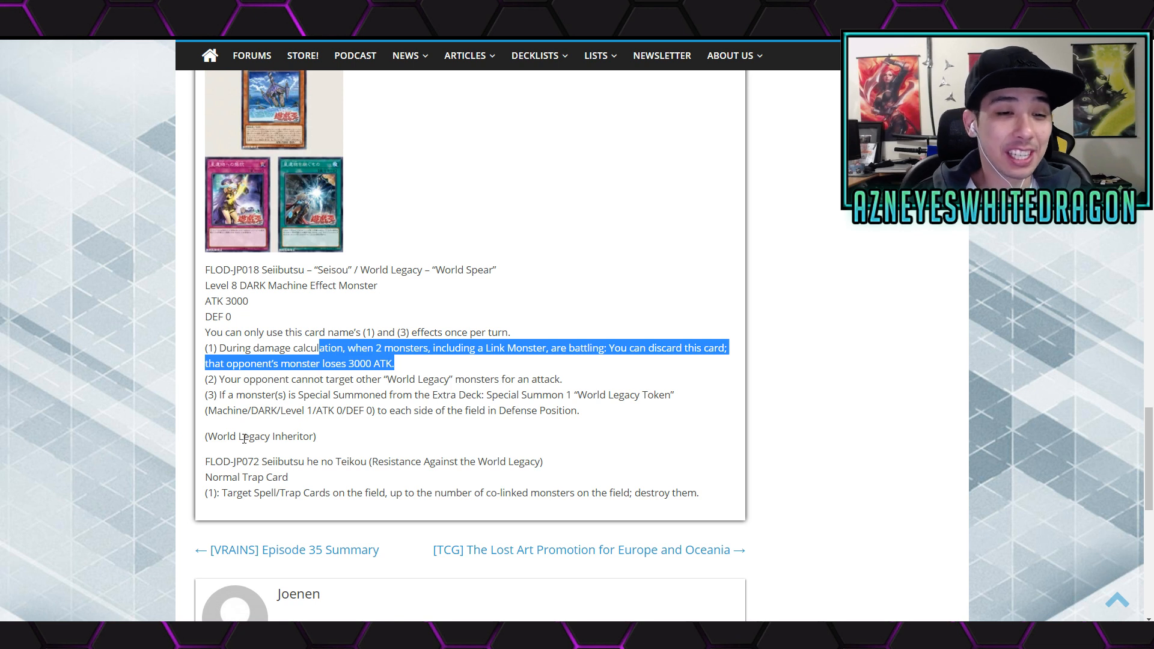
mouse_move(89, 467)
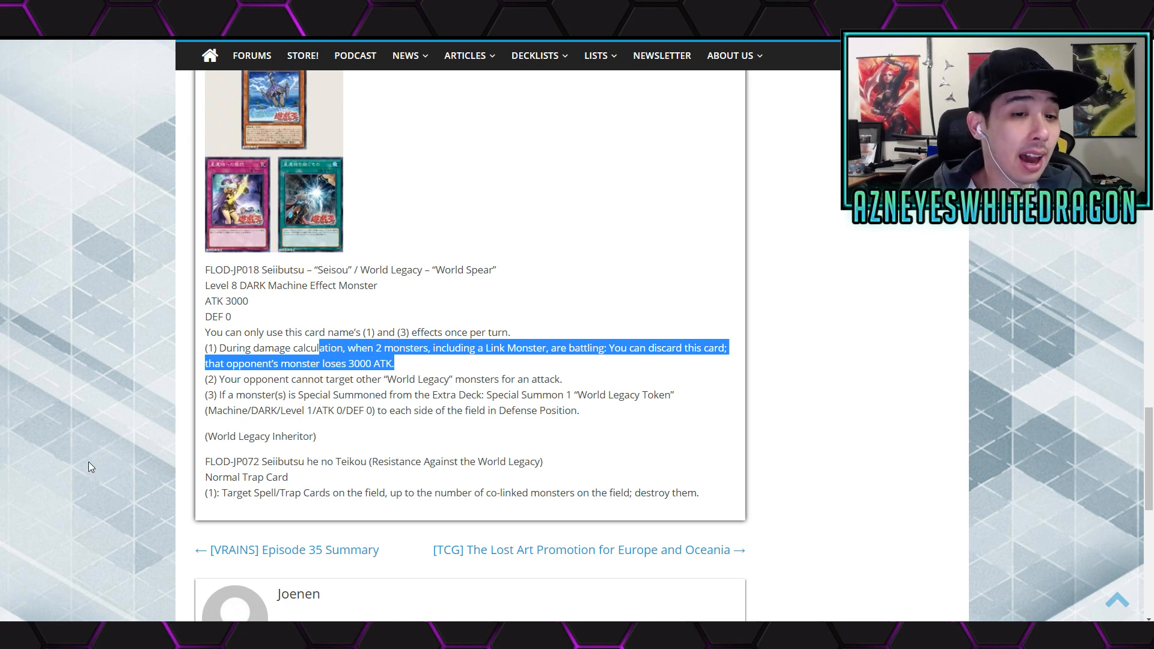
mouse_move(107, 438)
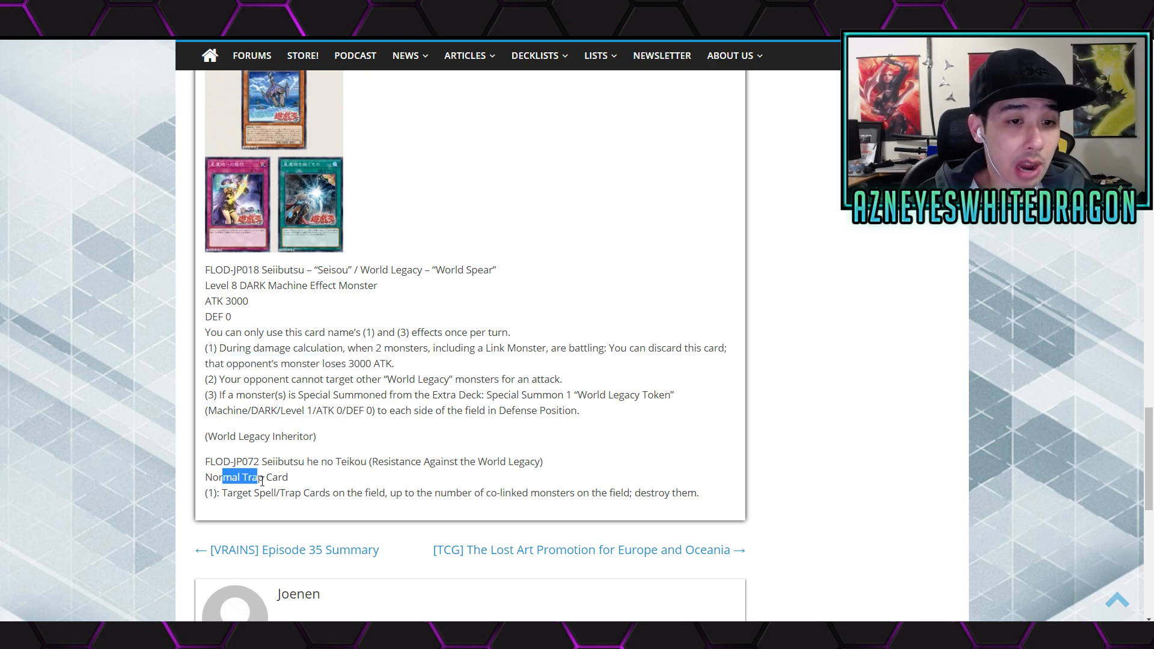
- Scroll back up past Cerberus and Phoenix to Troymare Mermaid and Griffon's texts
scroll("up", 3)
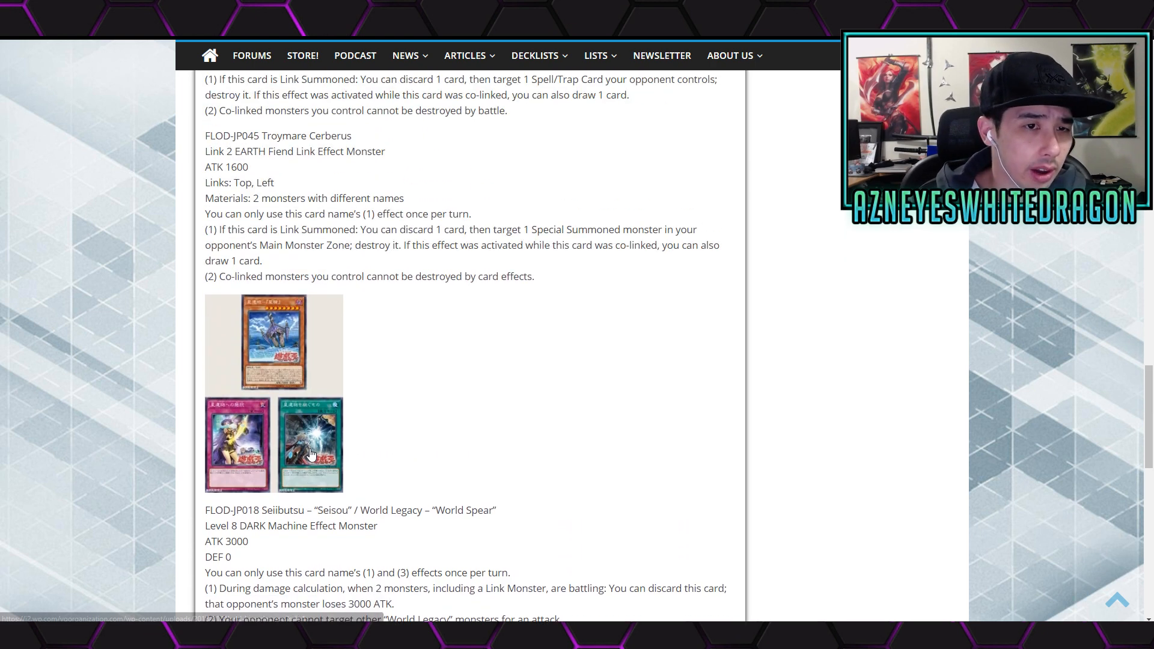
scroll("down", 3)
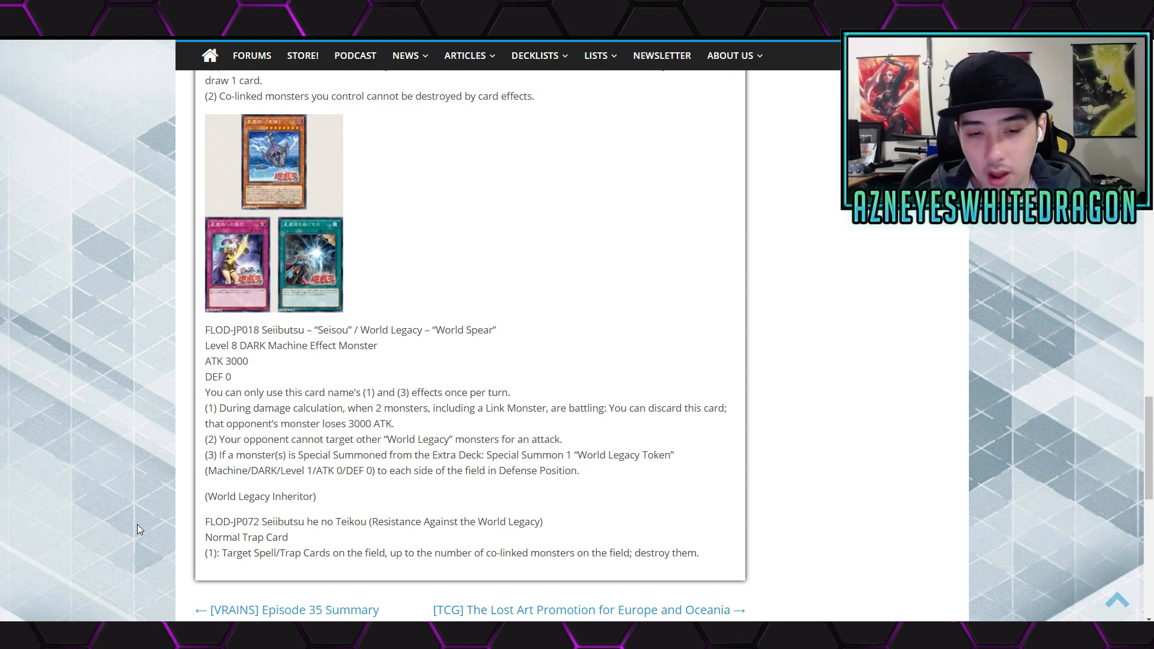
scroll("up", 3)
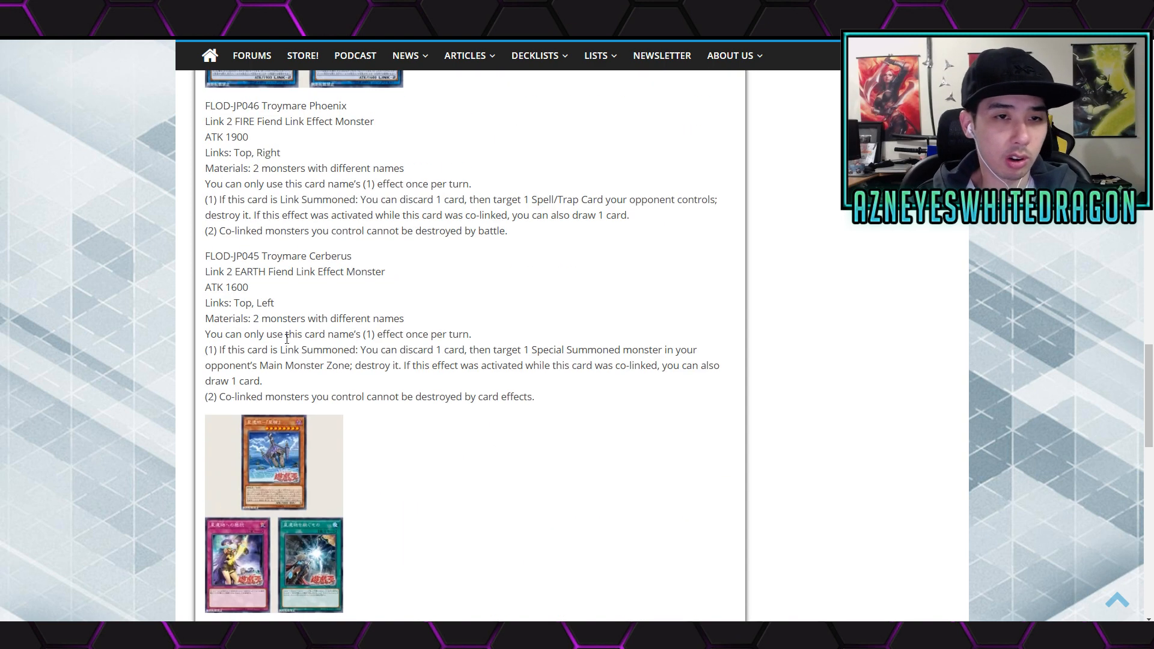
scroll("up", 3)
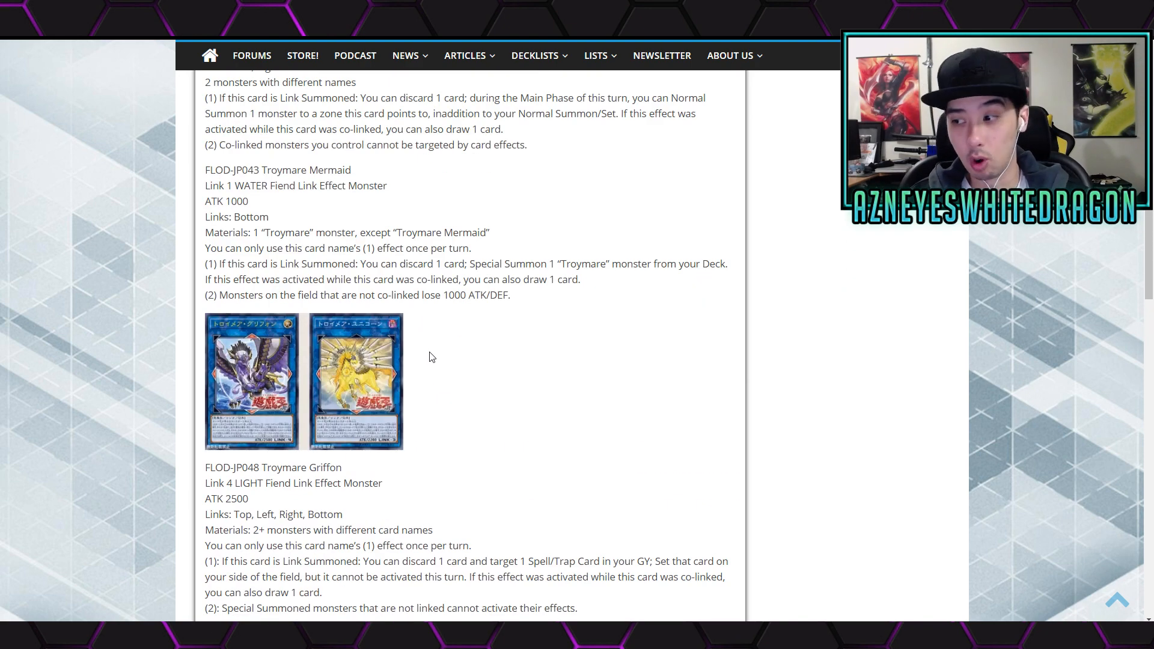
scroll("down", 3)
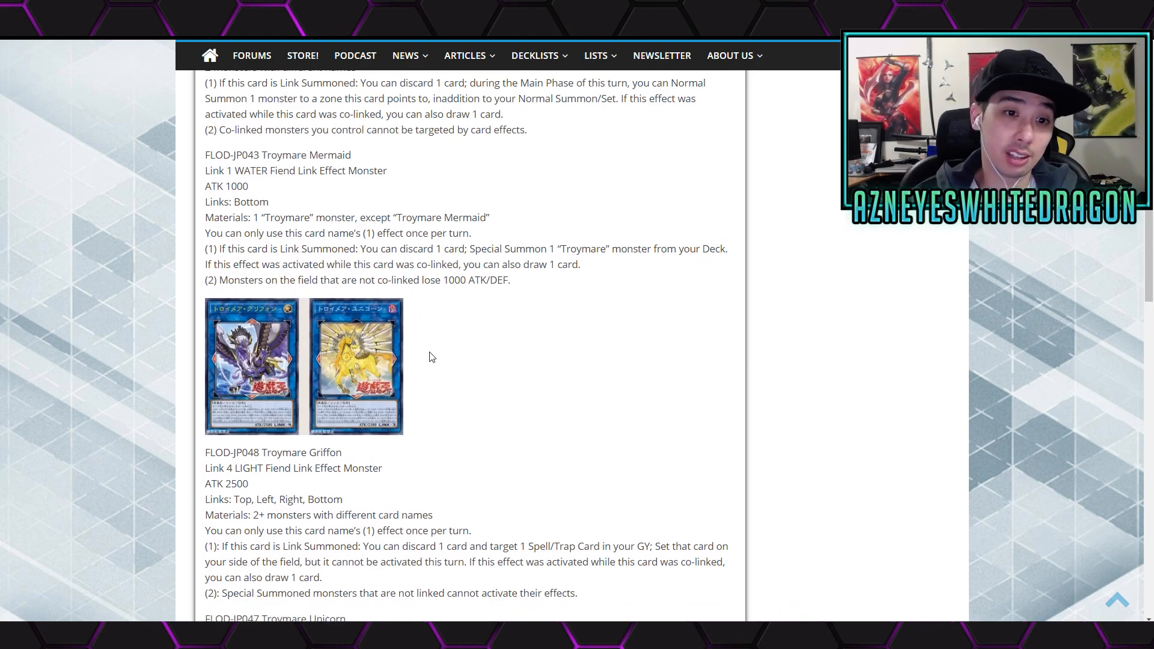
scroll("down", 3)
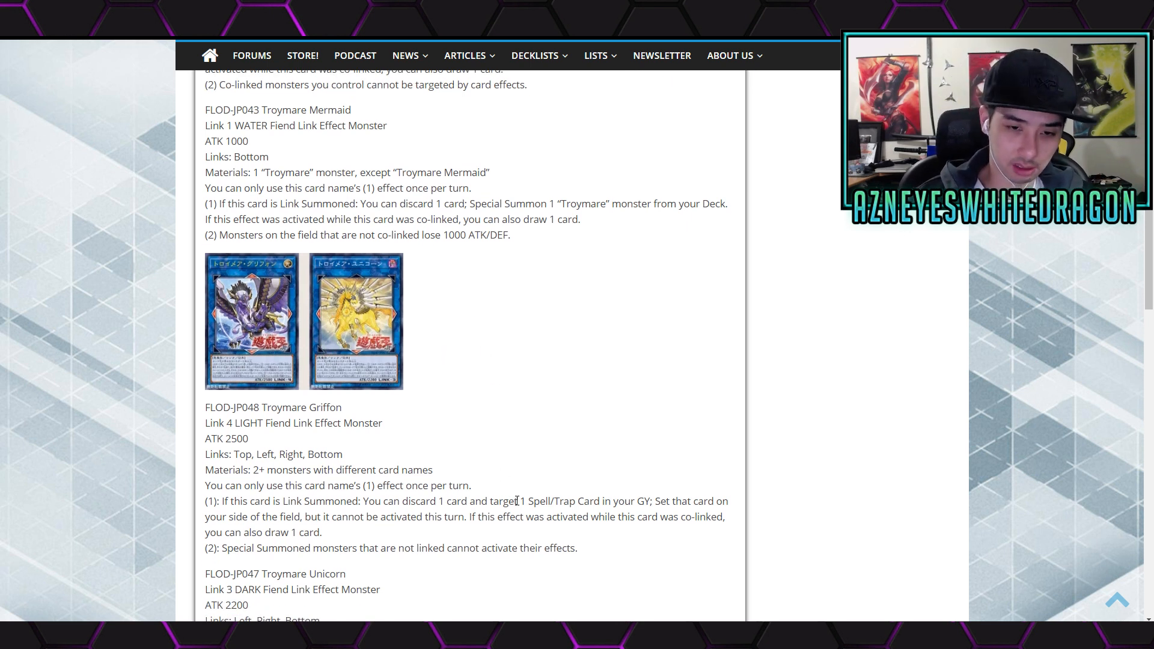
mouse_move(483, 453)
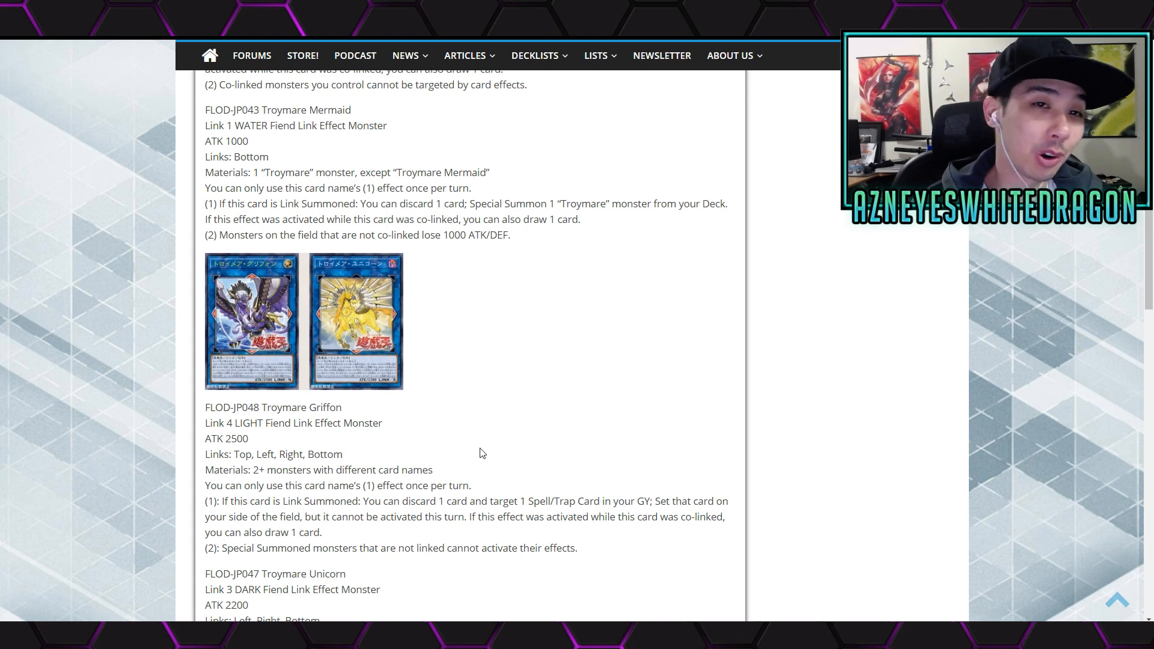
- Jump to the article top, then scroll past Jack-Knight Auram to Nightmare Beckoning to the World Legacy
left_click(464, 55)
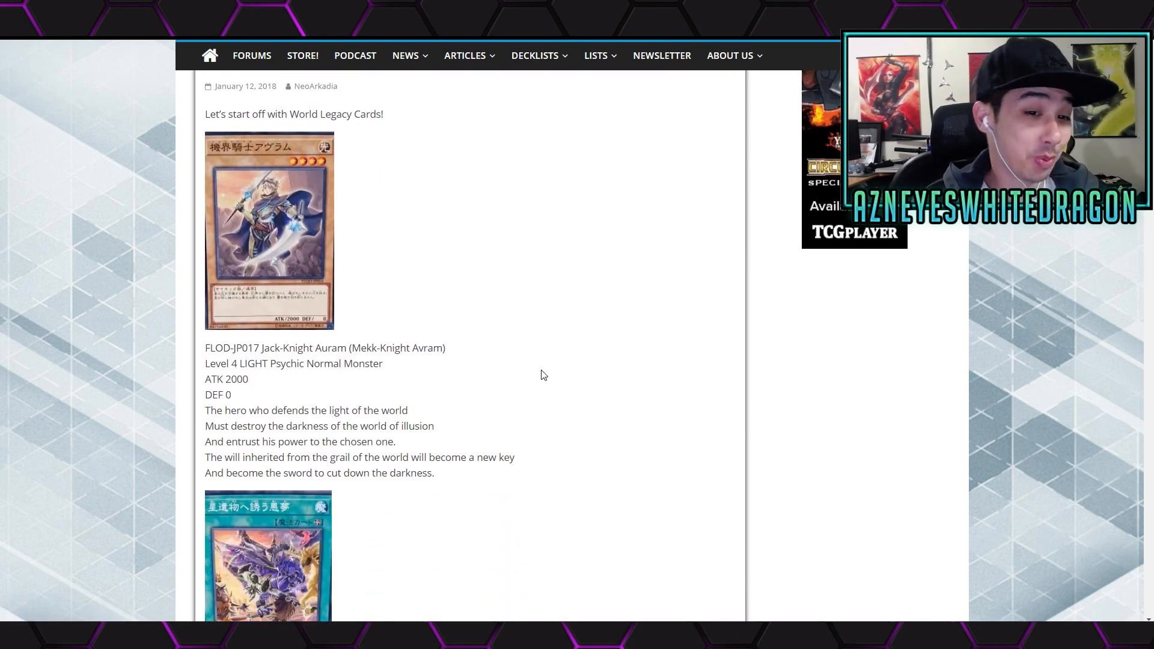
mouse_move(479, 365)
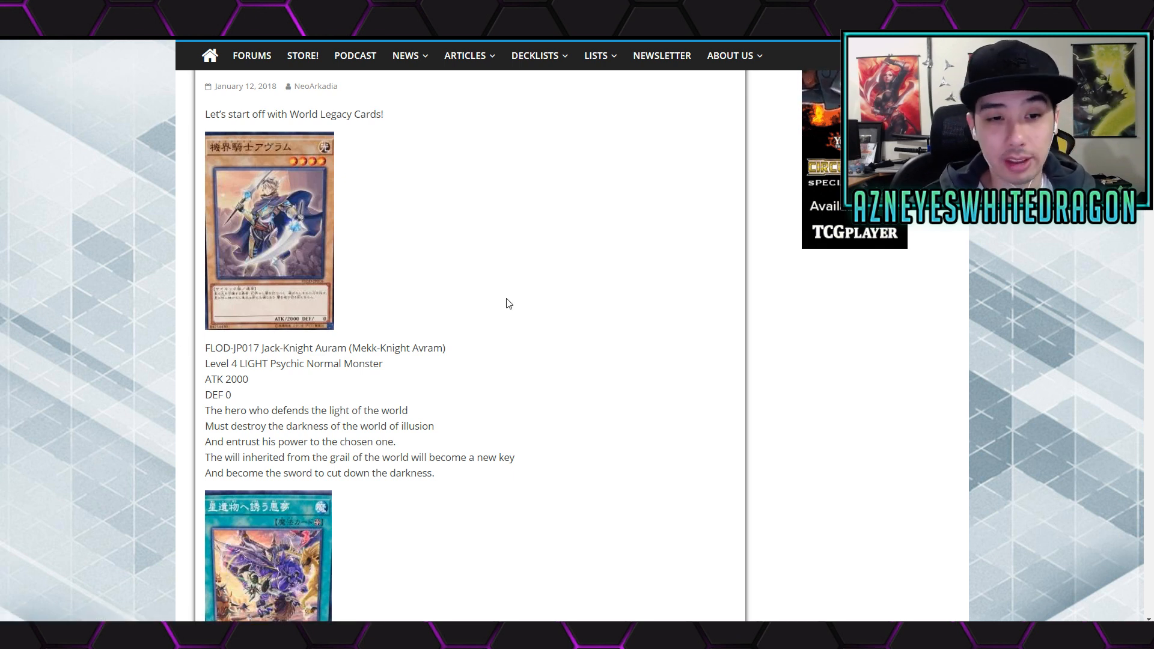
mouse_move(507, 277)
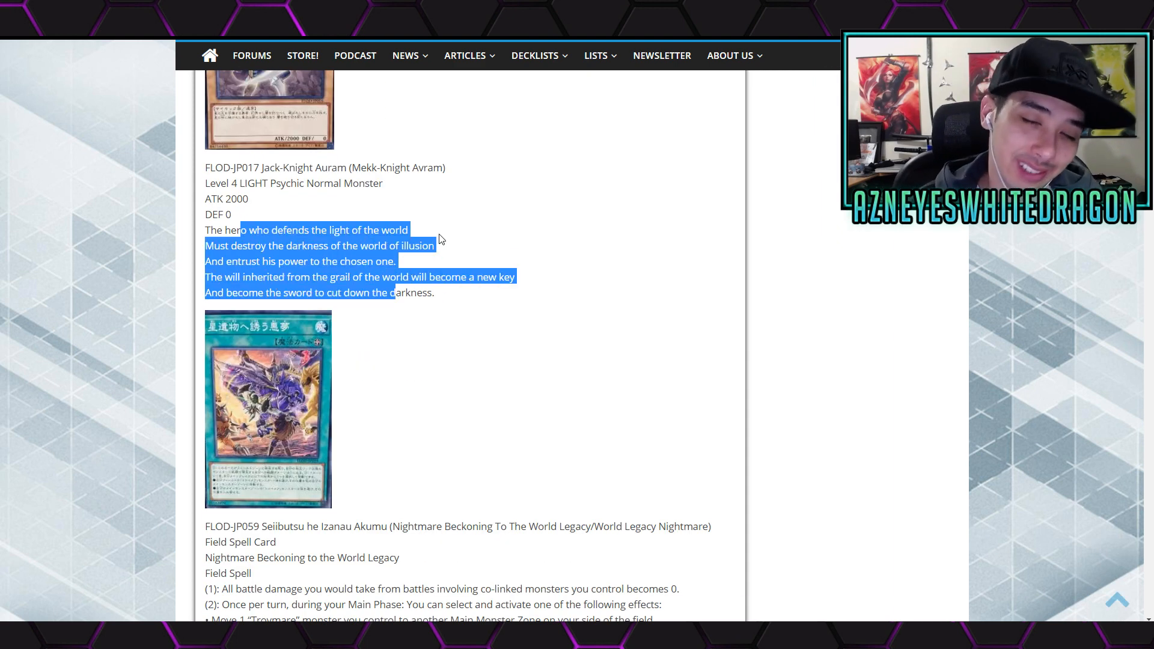
scroll("down", 3)
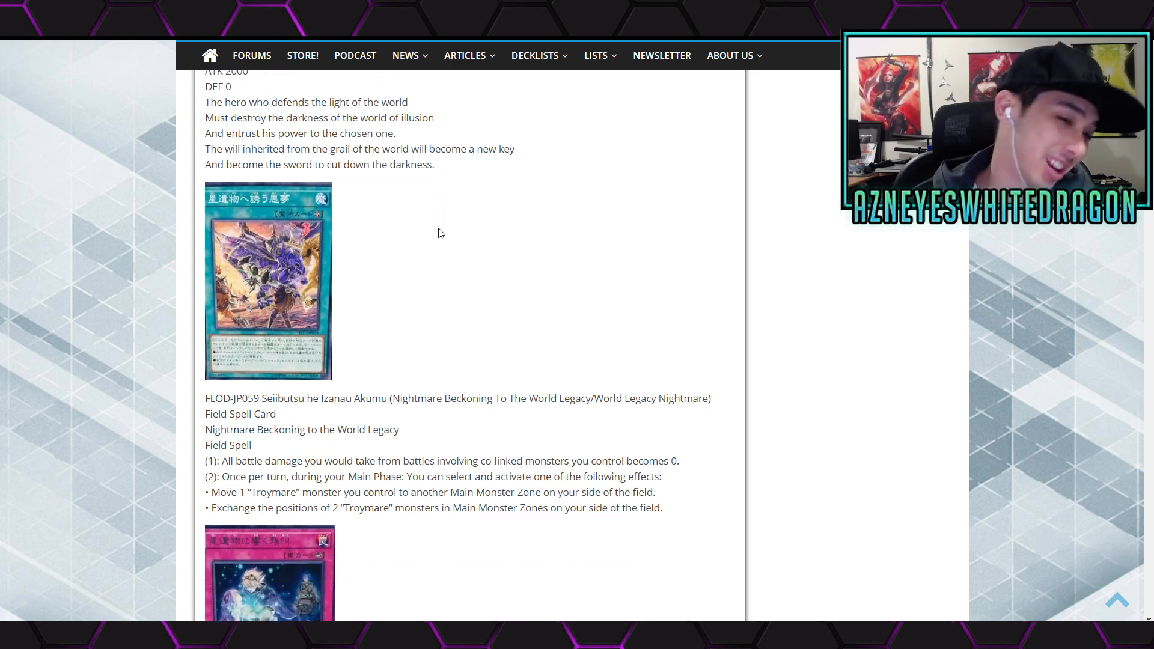
scroll("down", 3)
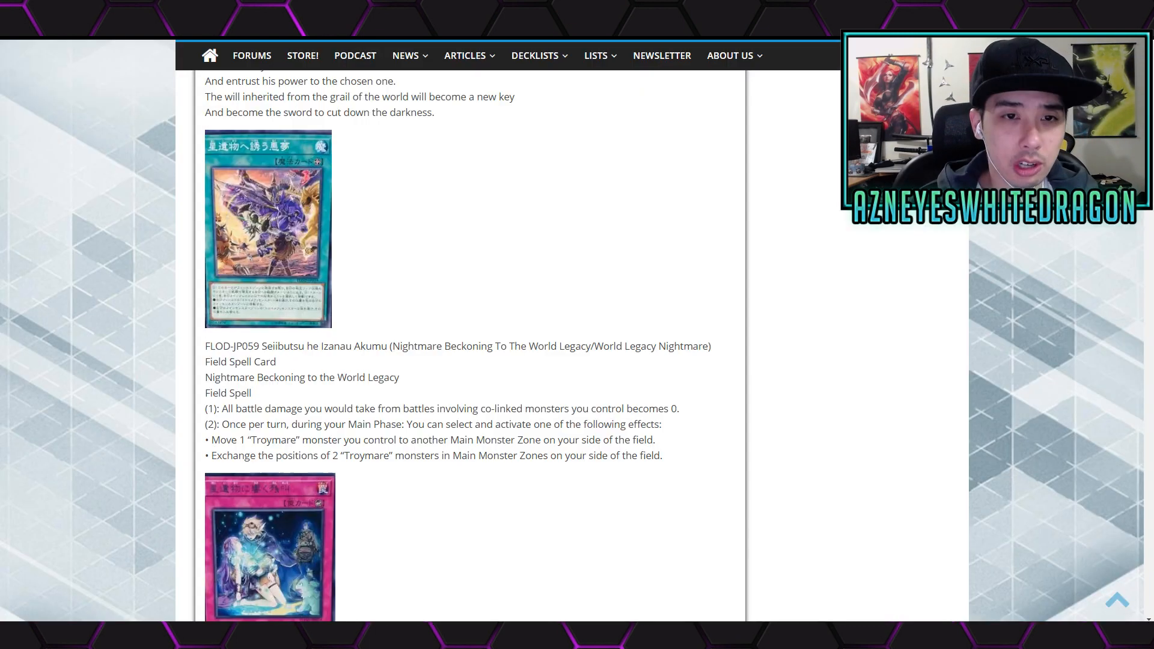
scroll("down", 3)
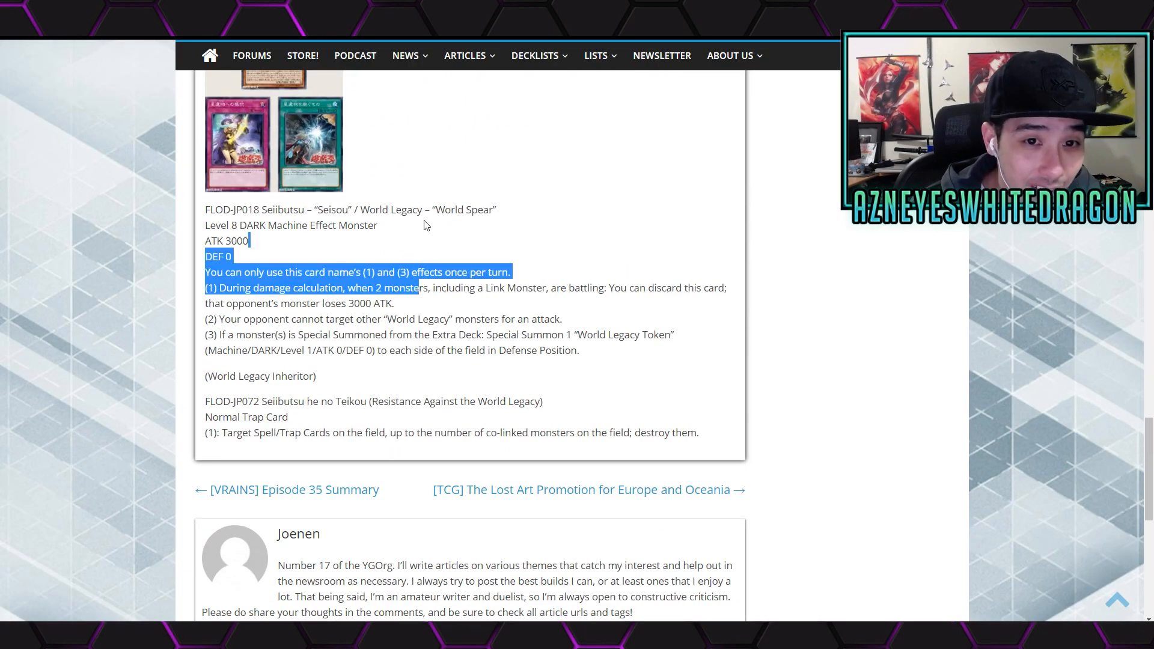
left_click(432, 319)
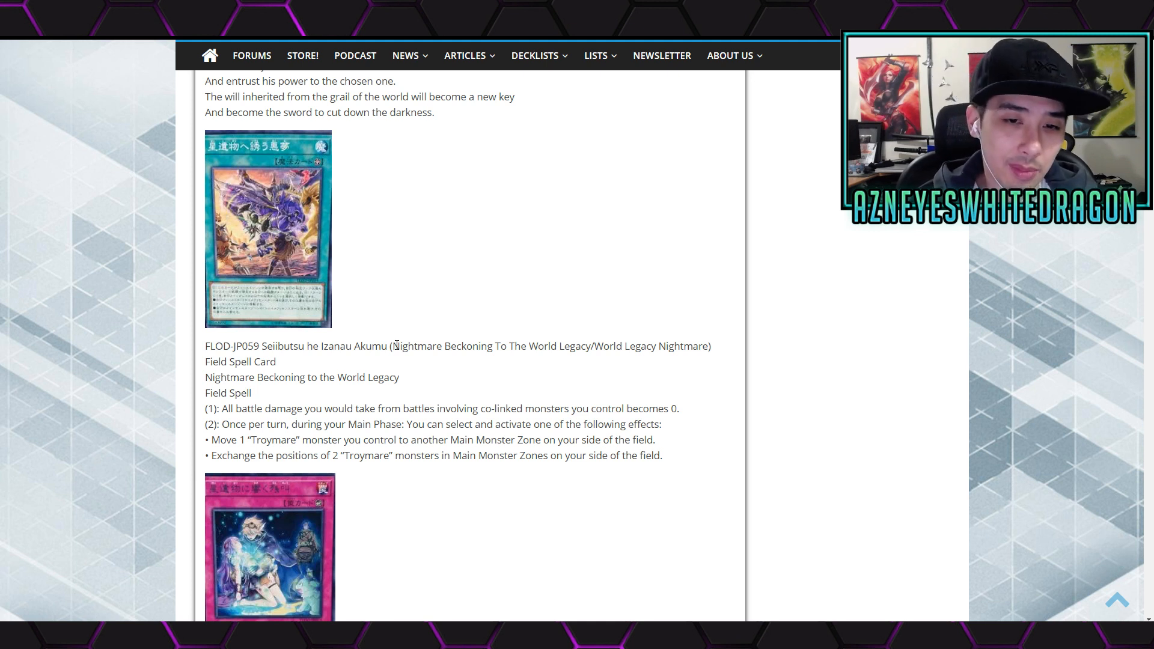
mouse_move(193, 377)
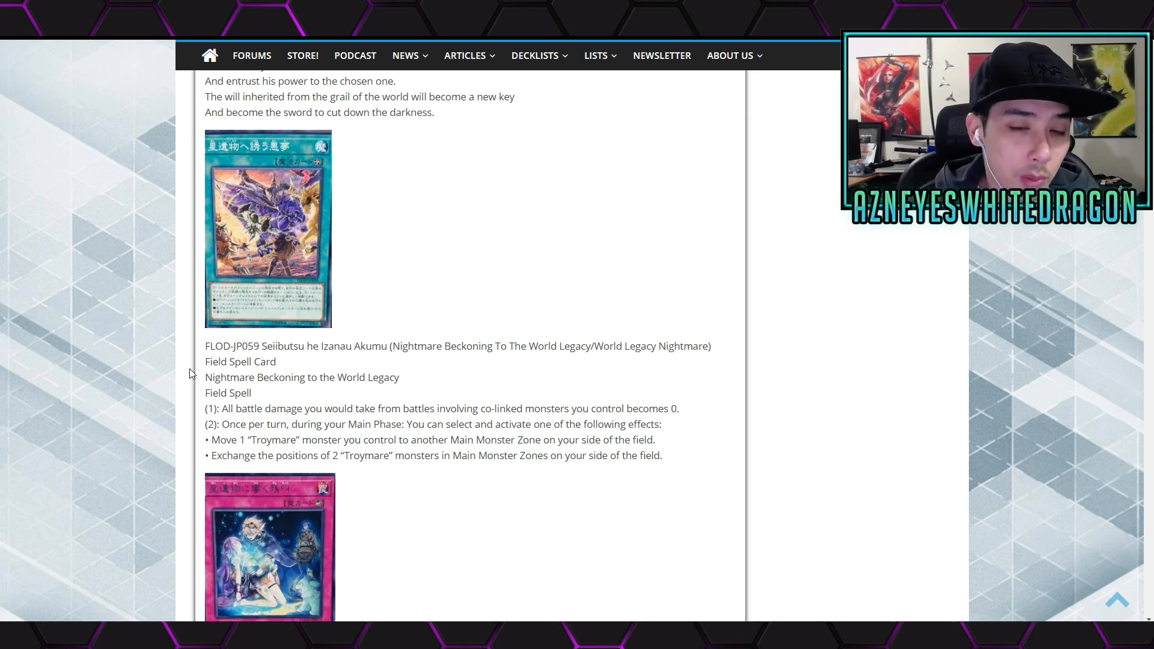
- Highlight 'becomes 0.' in the field spell text, then scroll to the World Legacy Echo counter trap
left_click_drag(636, 409, 678, 409)
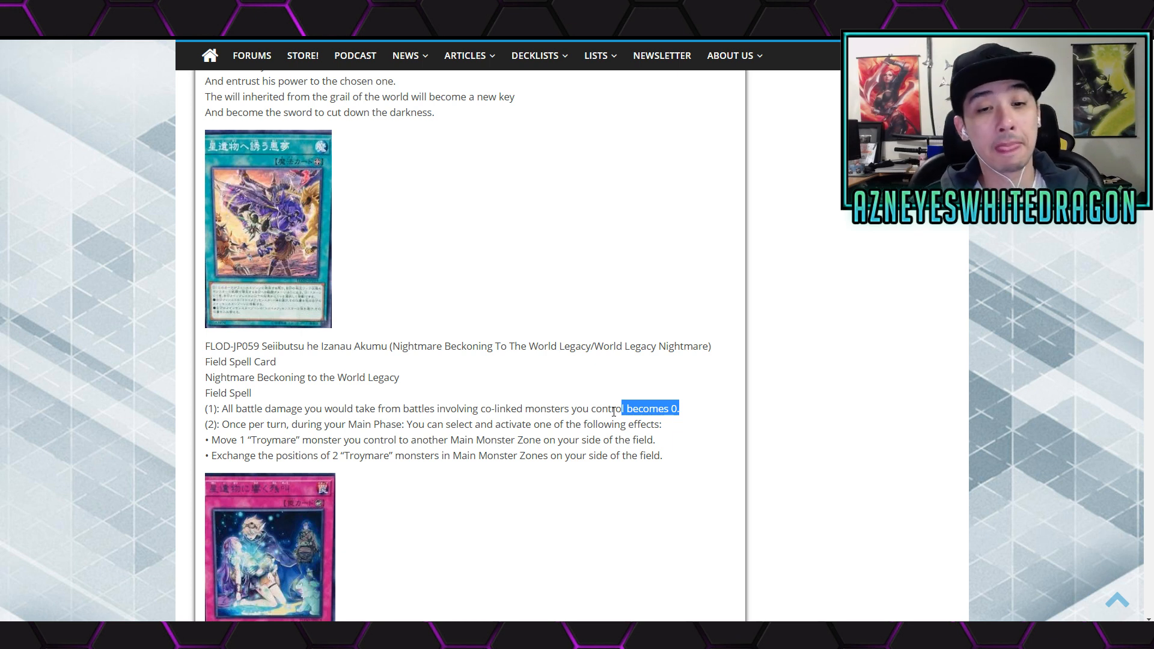
scroll("down", 3)
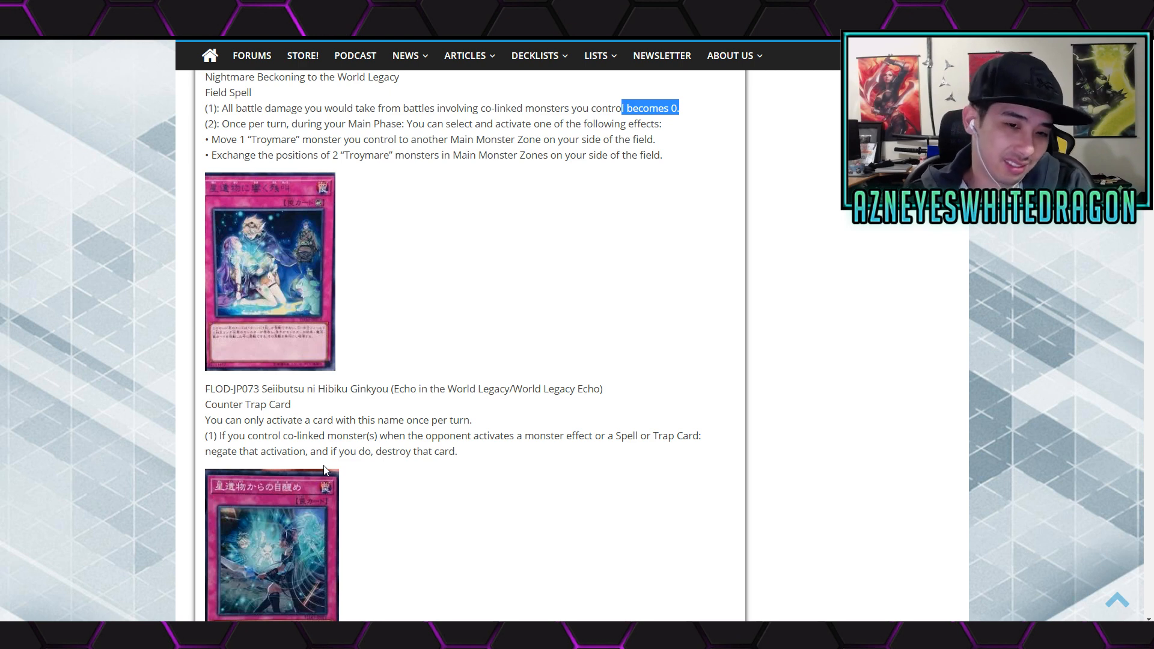
- Scroll past the Echo counter trap to World Legacy Awakening and the Limit Code trap
scroll("down", 3)
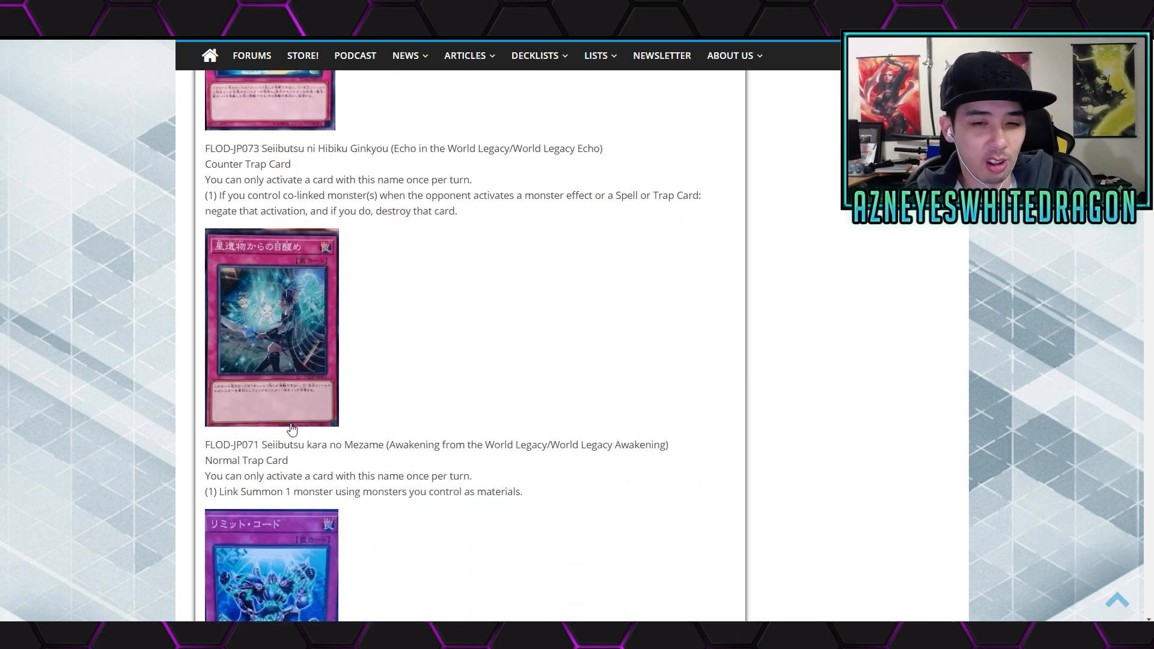
mouse_move(199, 466)
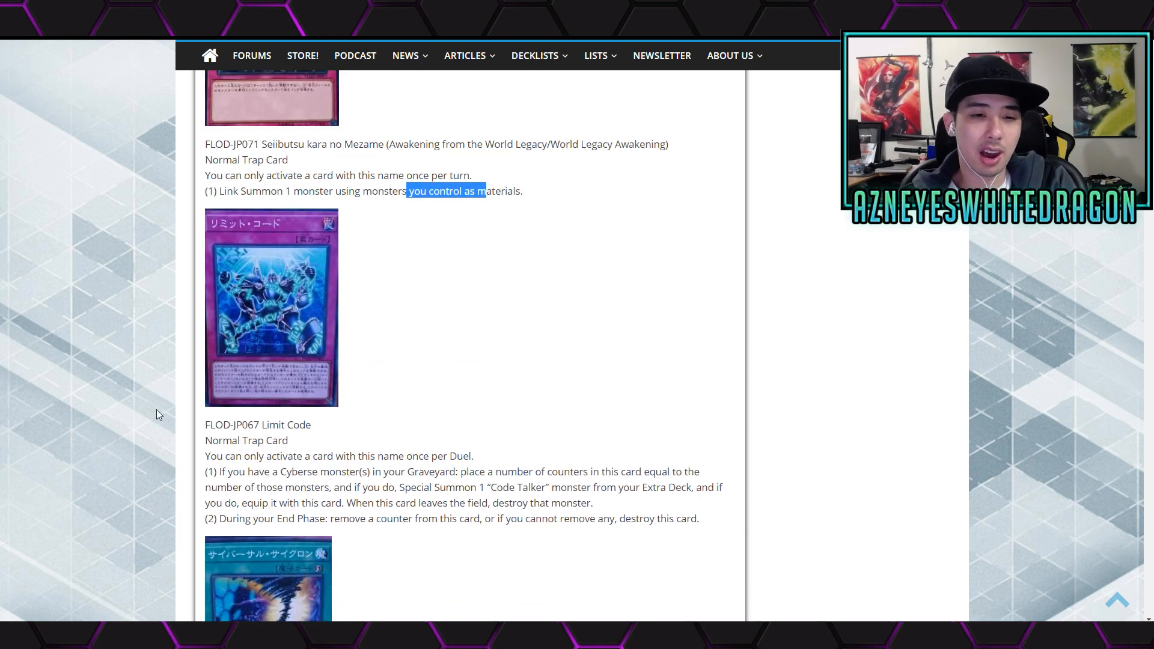
scroll("down", 3)
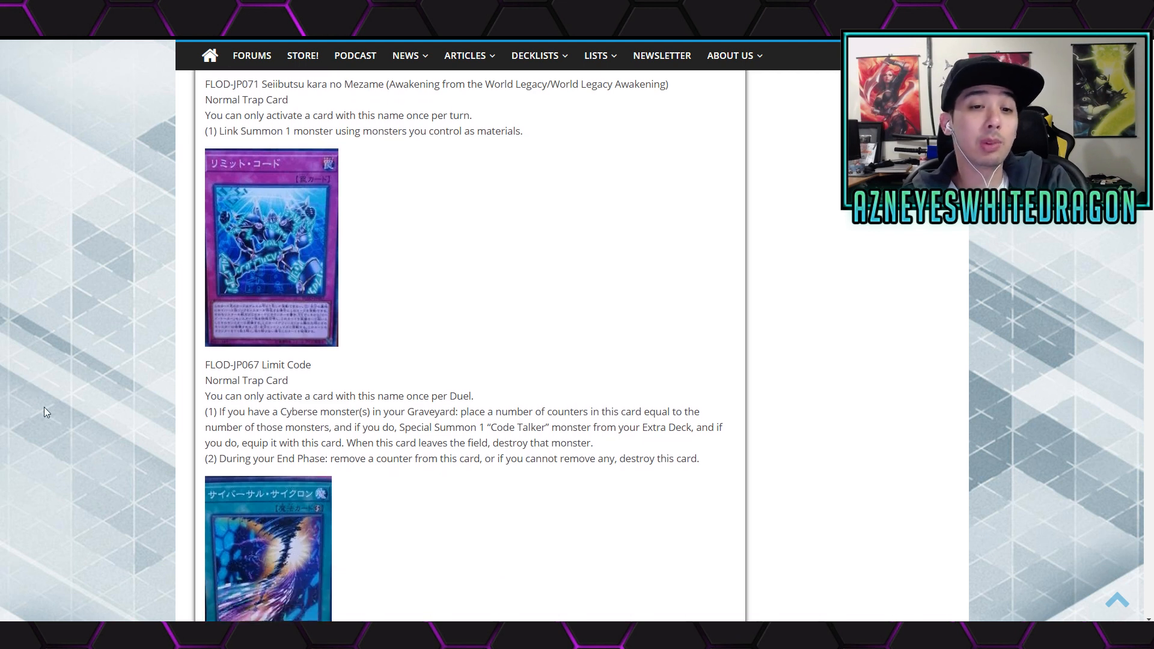